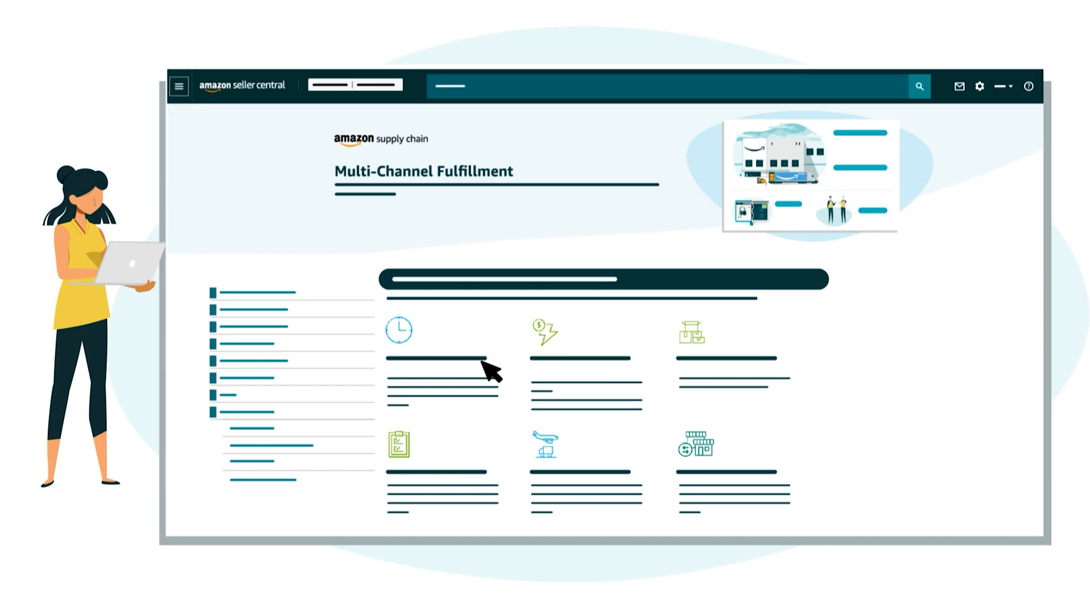
mouse_move(306, 319)
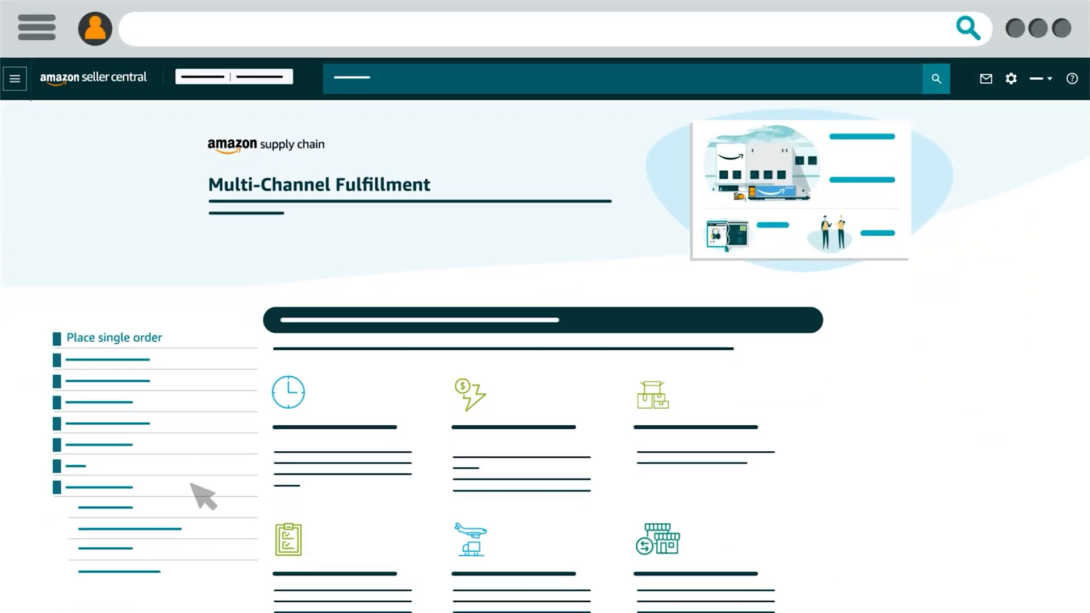
- Go to sellercentral.amazon.com/gc/mcf and choose Orders > Create MCF Order from the menu
type("sellercentral.ai")
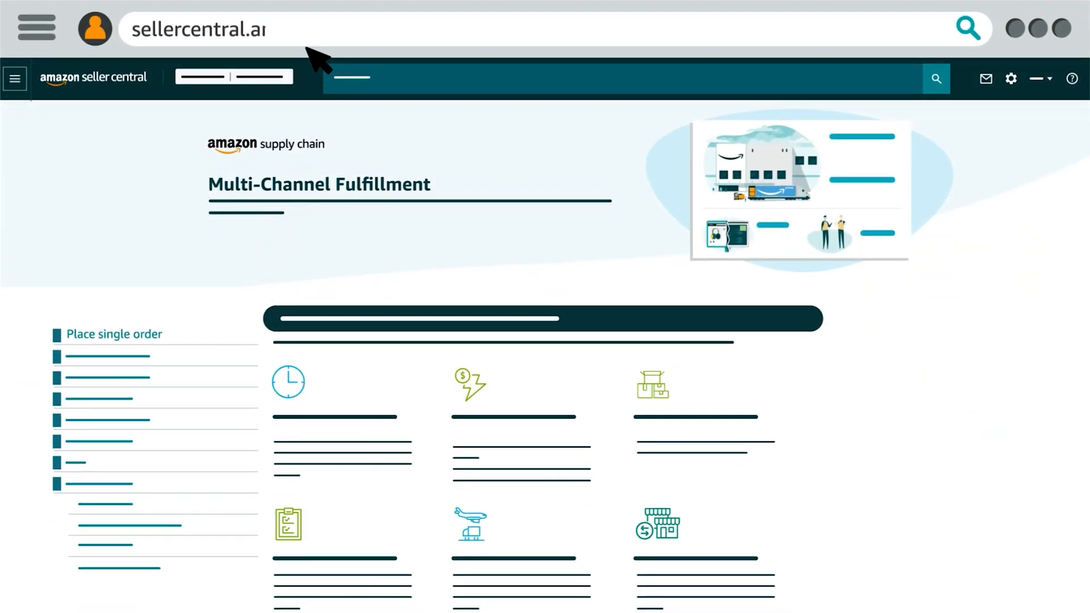
type("sellercentral.amazon.com/gc/mcf")
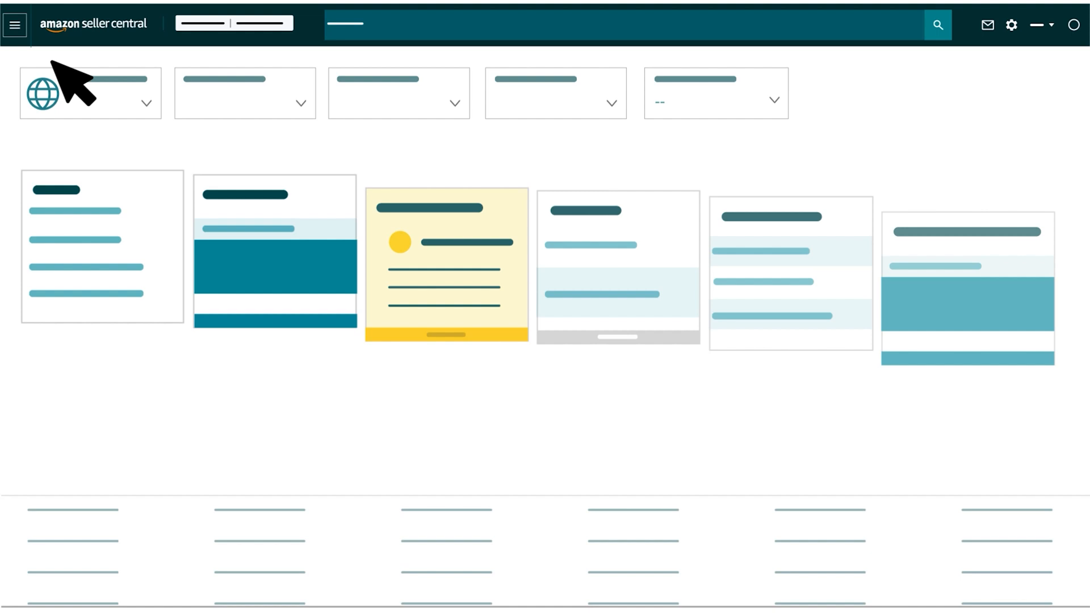
left_click(15, 24)
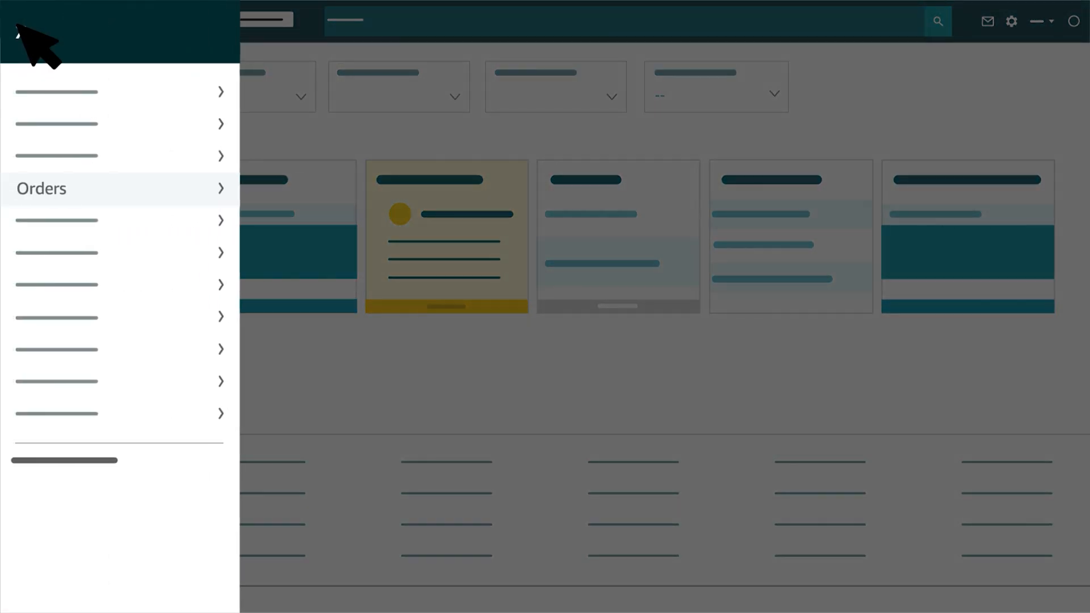
mouse_move(40, 188)
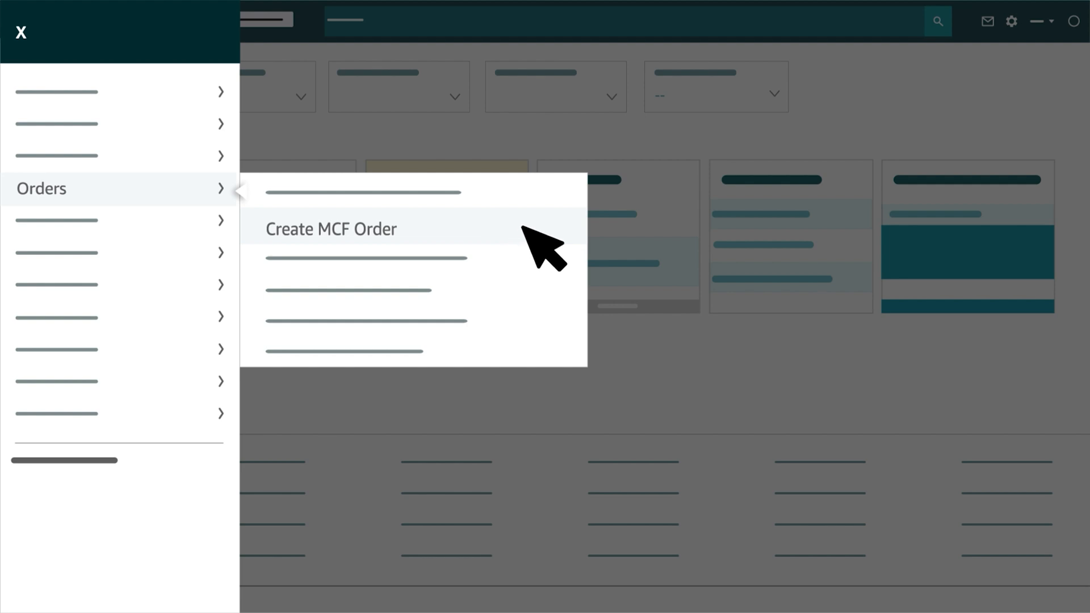
left_click(331, 229)
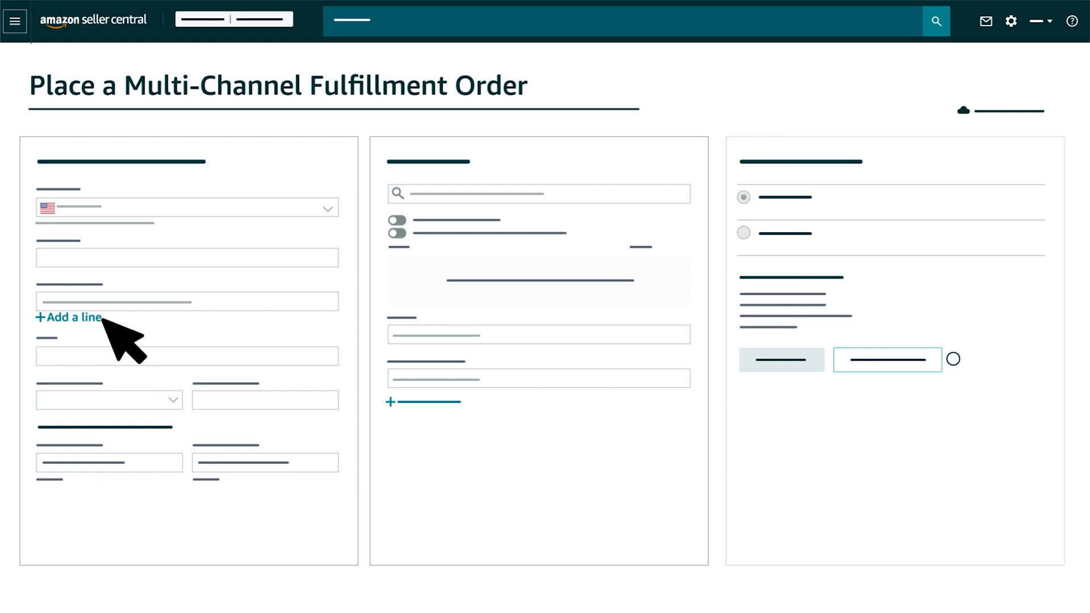
- Enter the customer address and phone, add the ABC Cooking Pot SKU, and reveal optional details
left_click(68, 318)
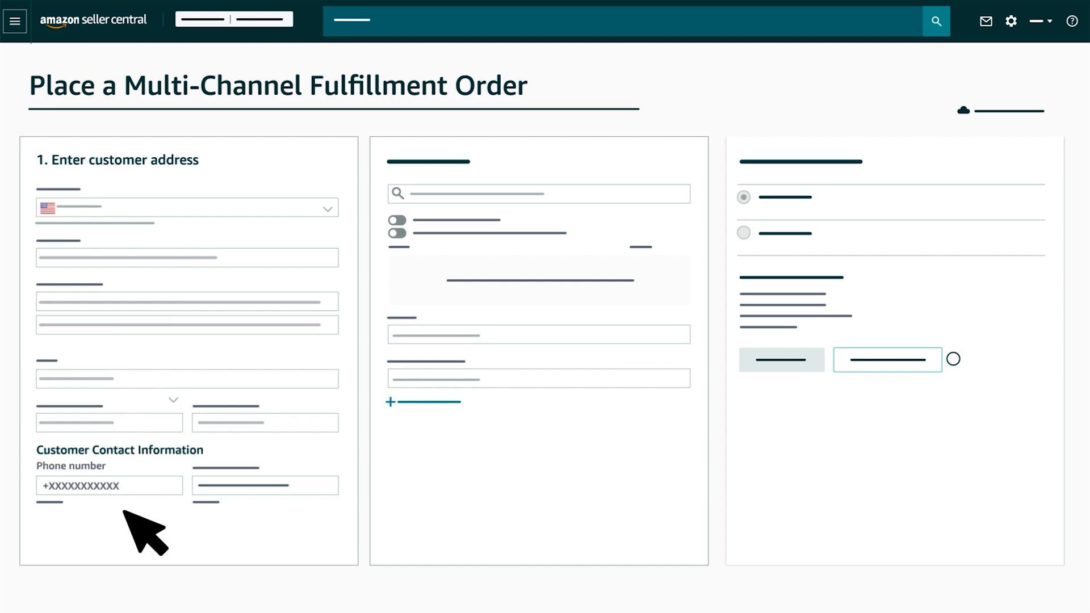
left_click(264, 485)
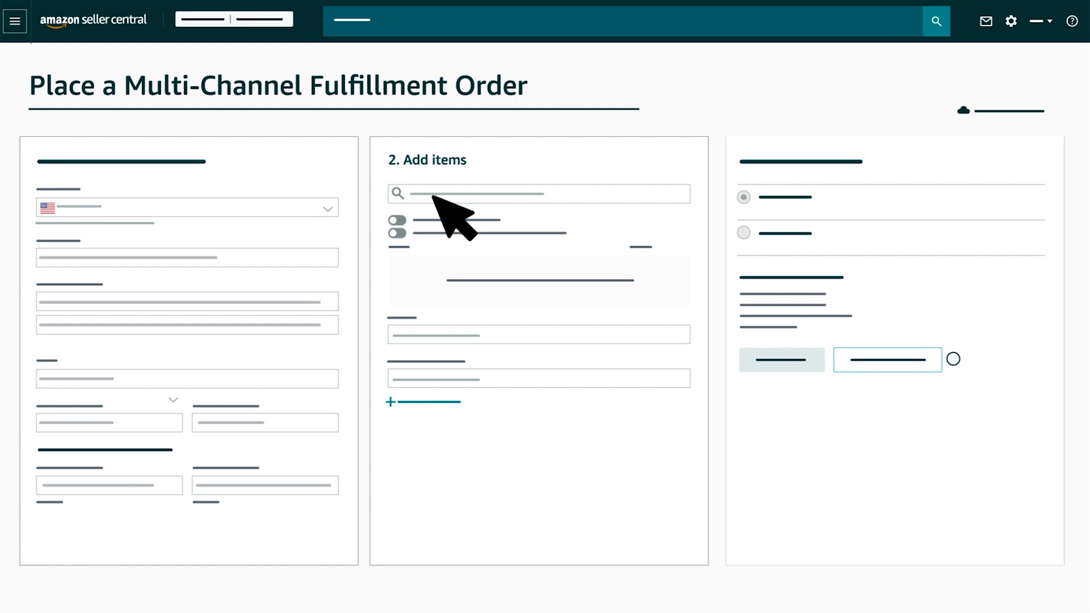
left_click(538, 193)
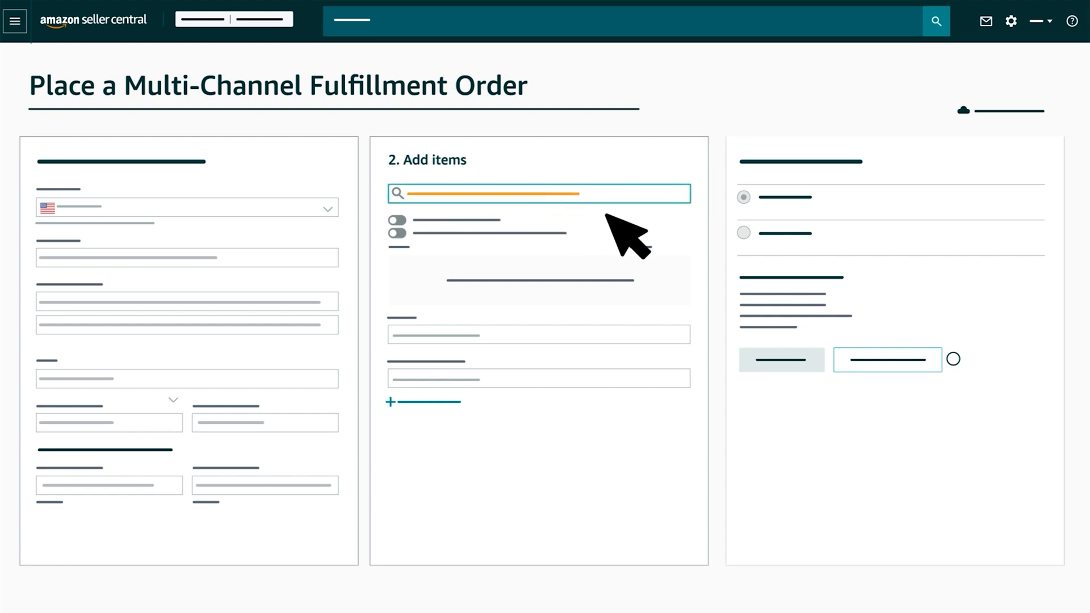
type("XXXXXXXXXX")
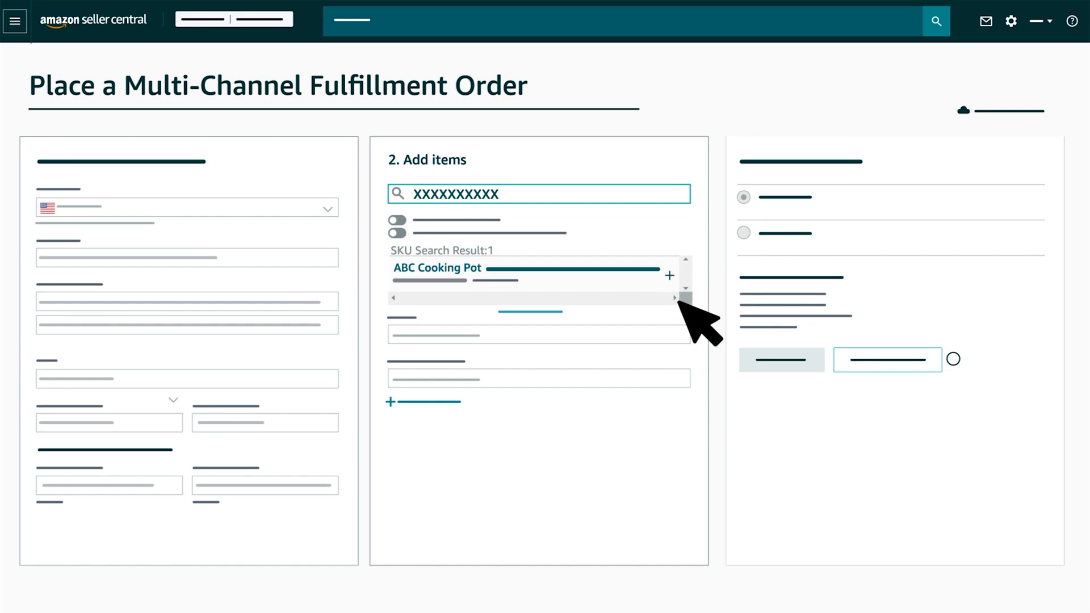
left_click(668, 275)
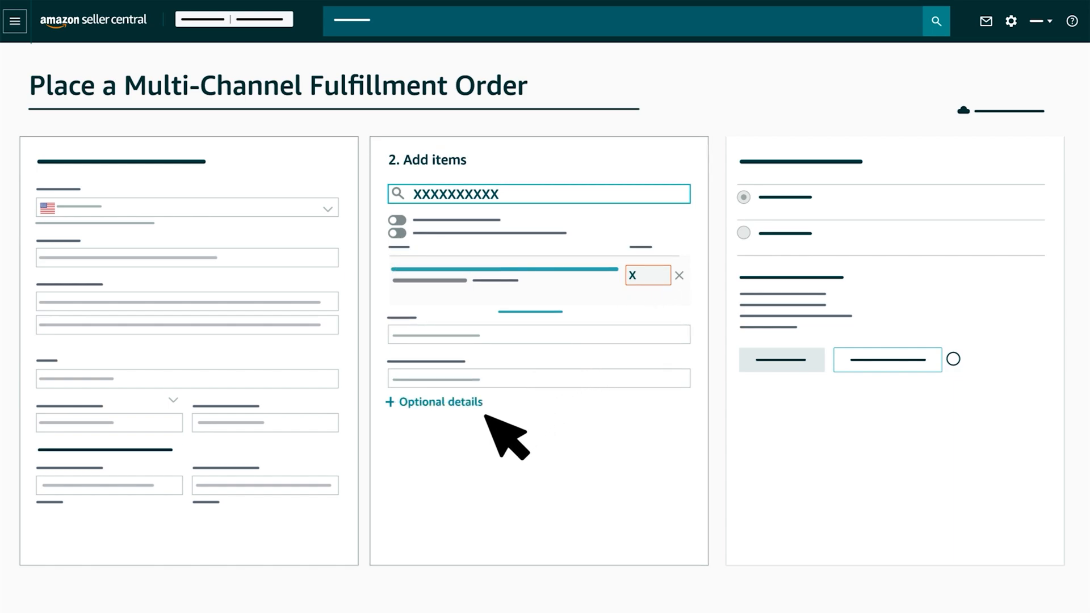
left_click(433, 402)
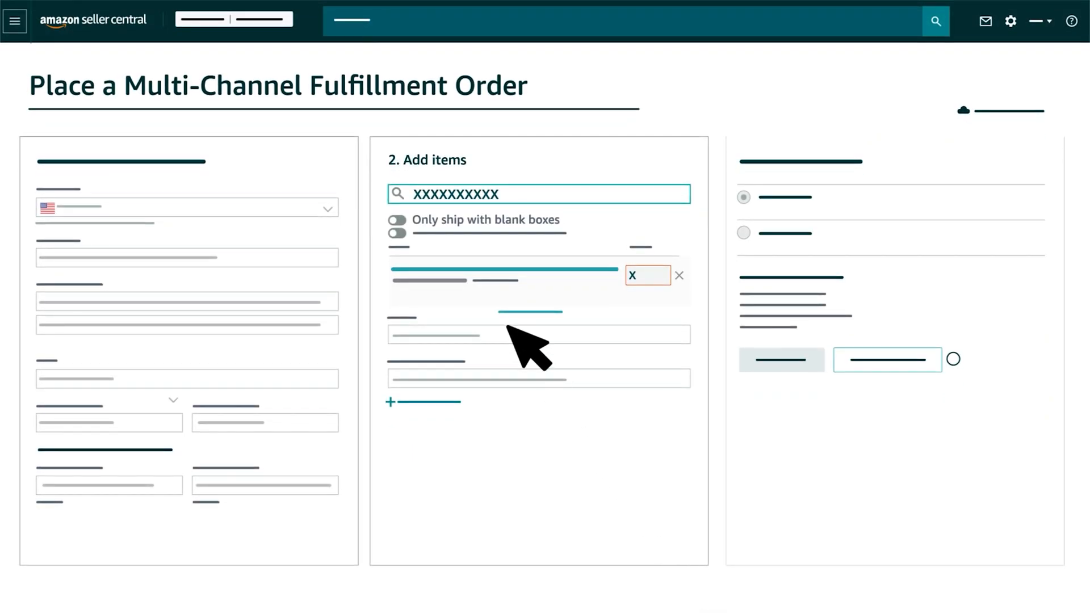
- Turn on blank-box shipping, choose Standard shipping speed, and place the order
left_click(397, 219)
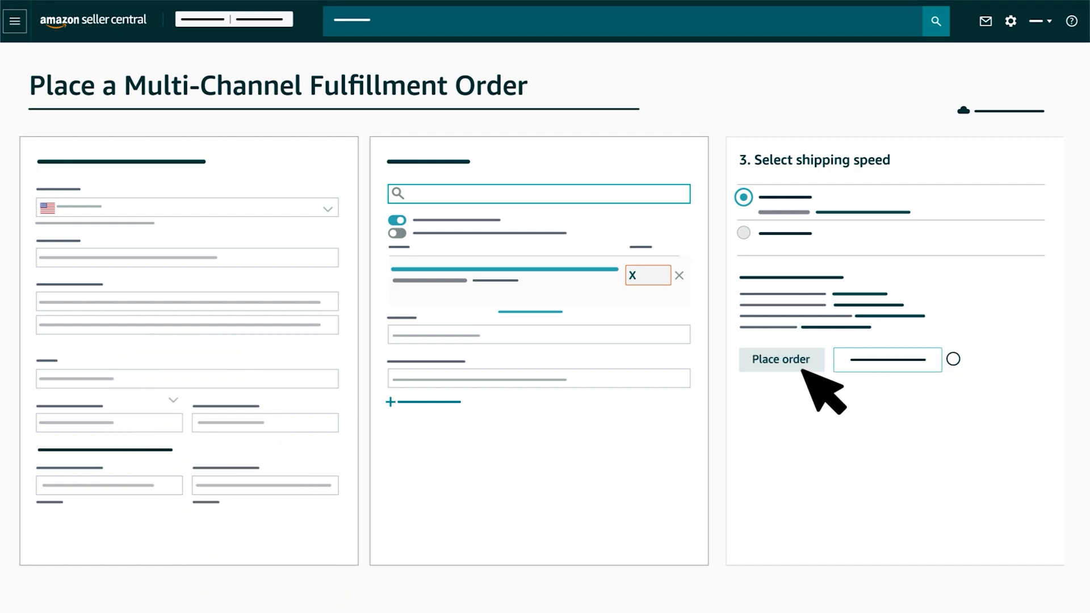
left_click(779, 360)
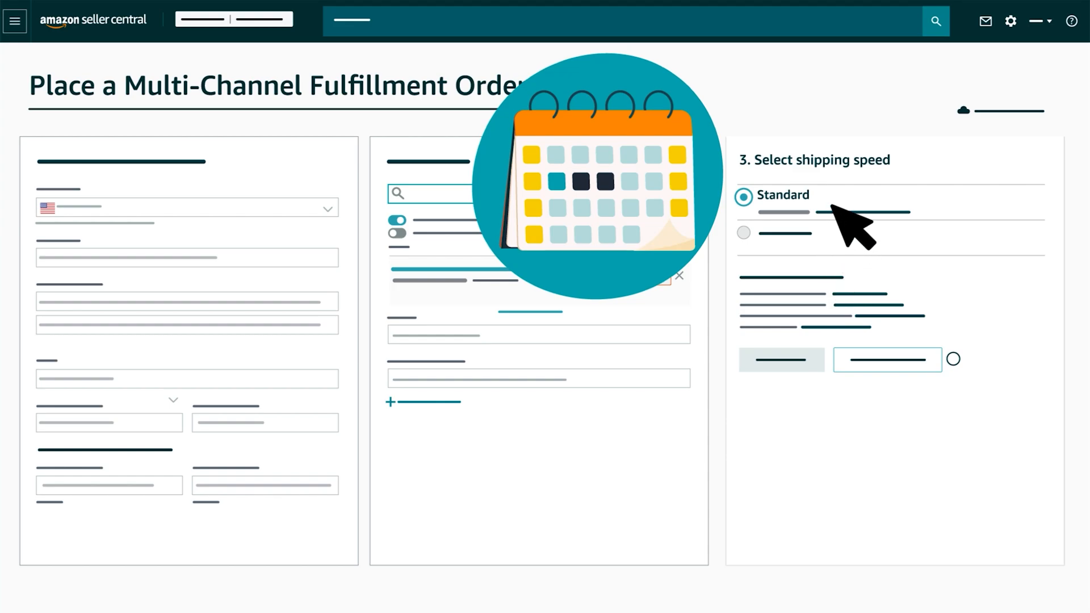
left_click(743, 233)
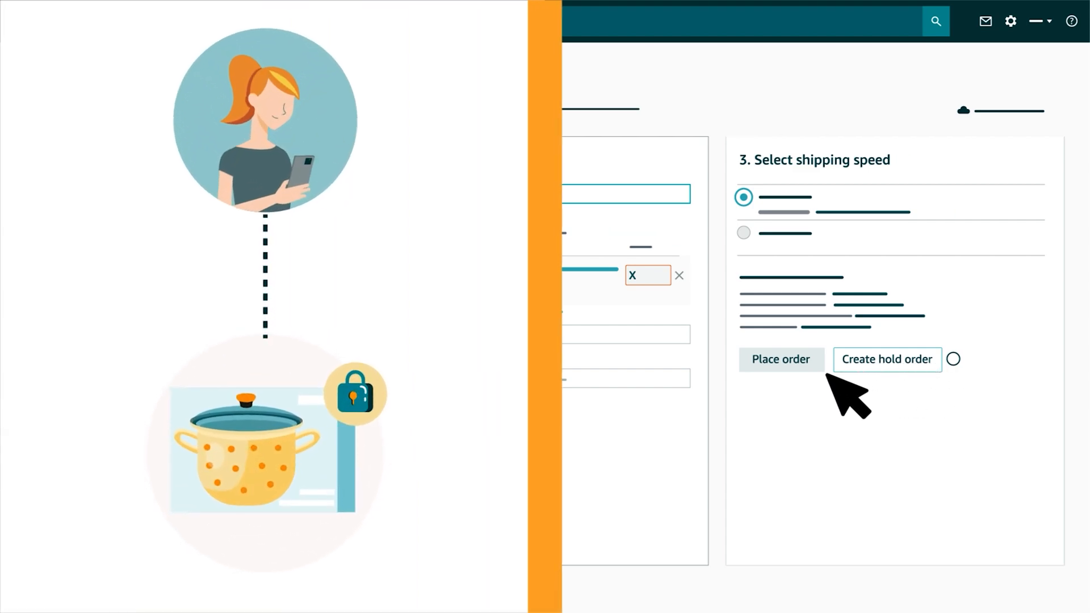
mouse_move(820, 393)
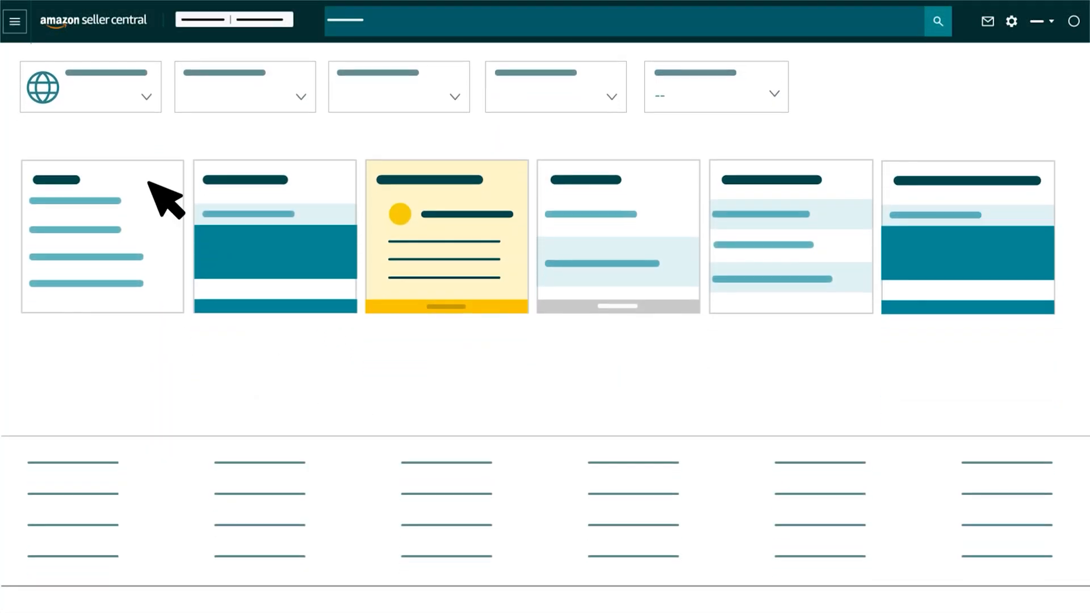
- Open the cooking pot order from Orders > Manage Orders and choose Ship this order
left_click(14, 21)
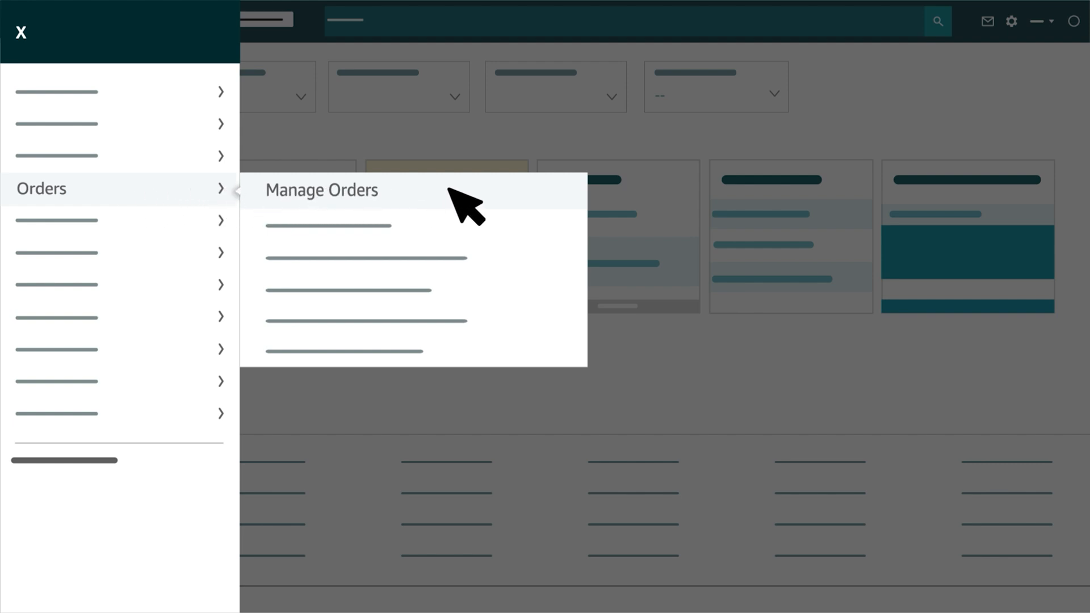
left_click(320, 189)
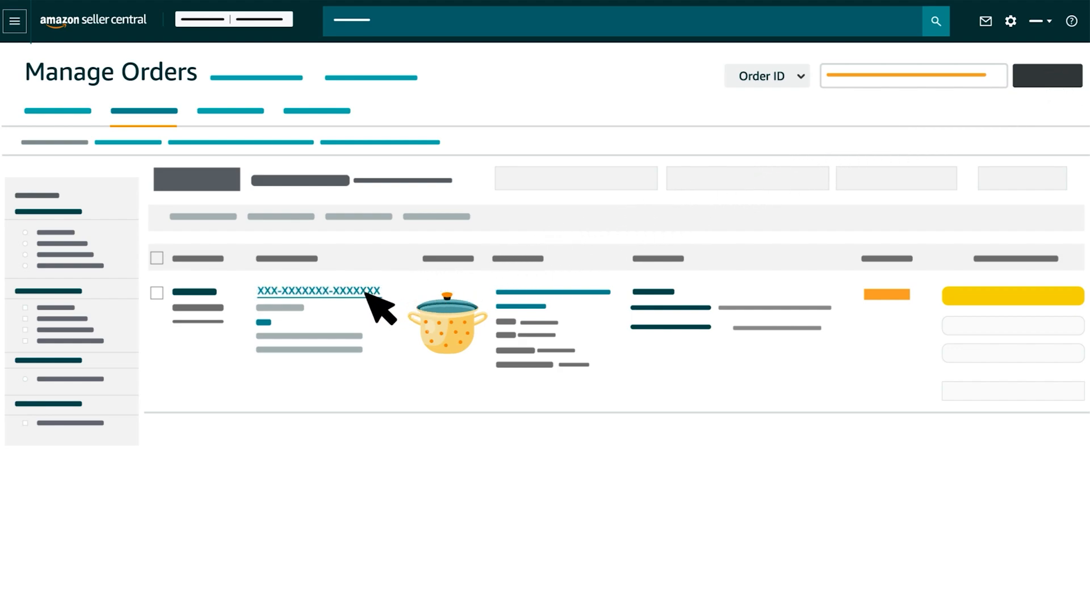
left_click(318, 290)
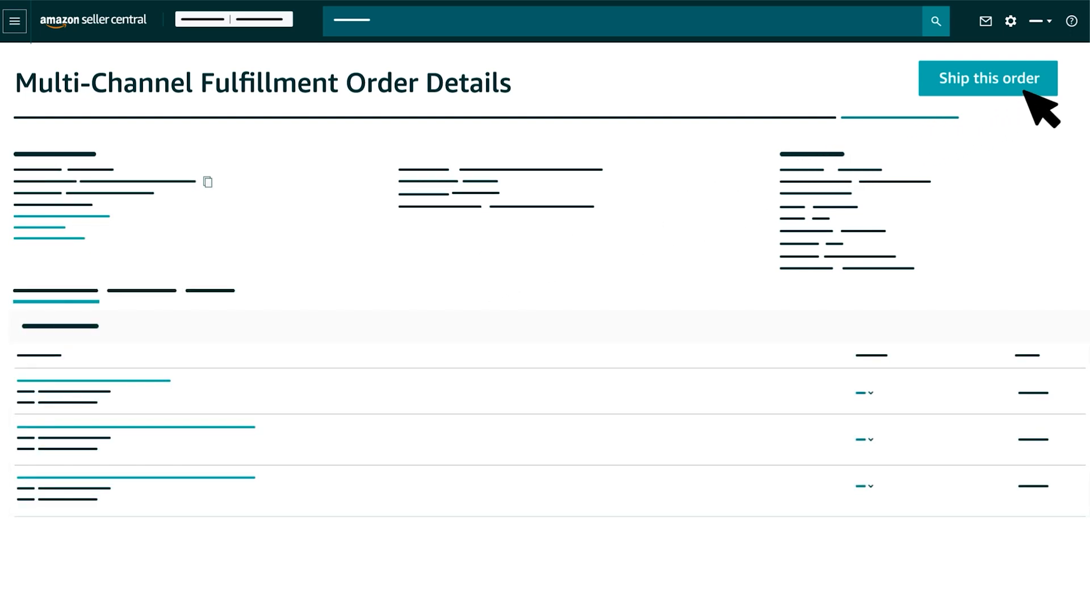
left_click(987, 78)
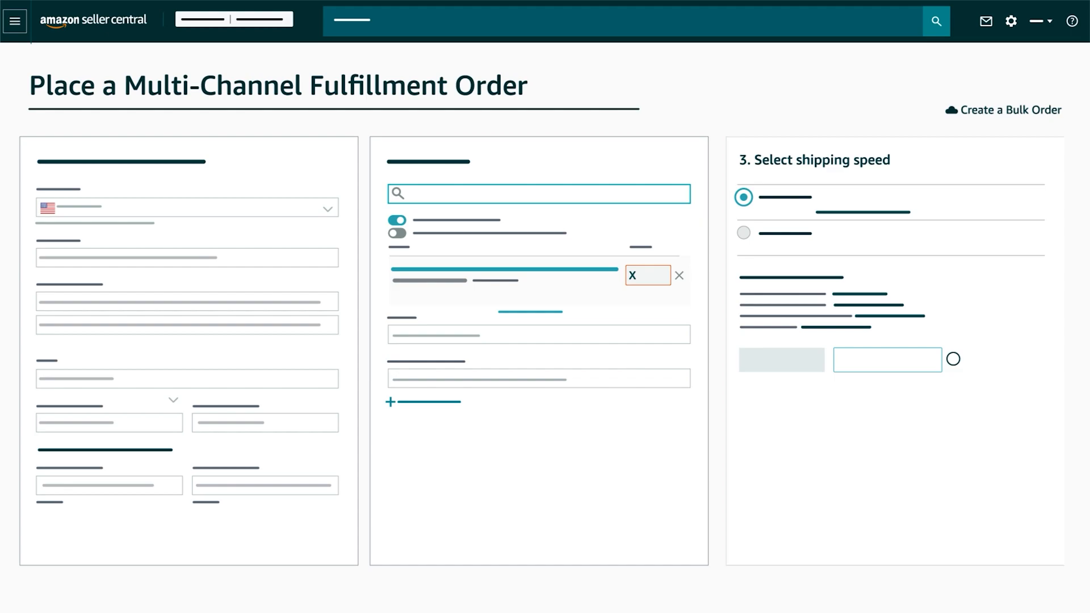
mouse_move(1036, 136)
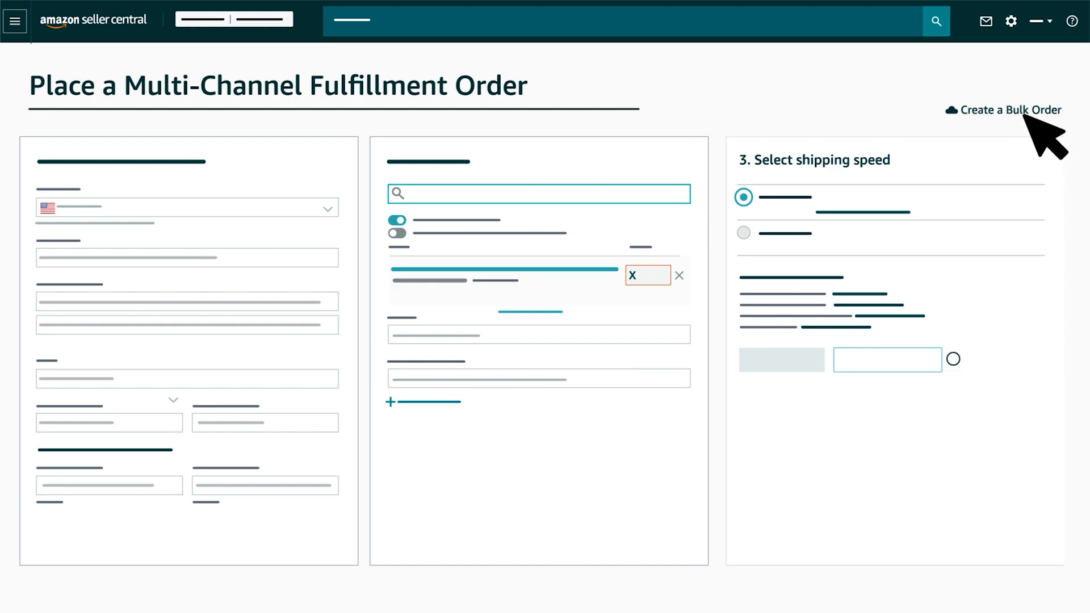
- From Create a Bulk Order > Place bulk order, download the create-order template
left_click(1010, 109)
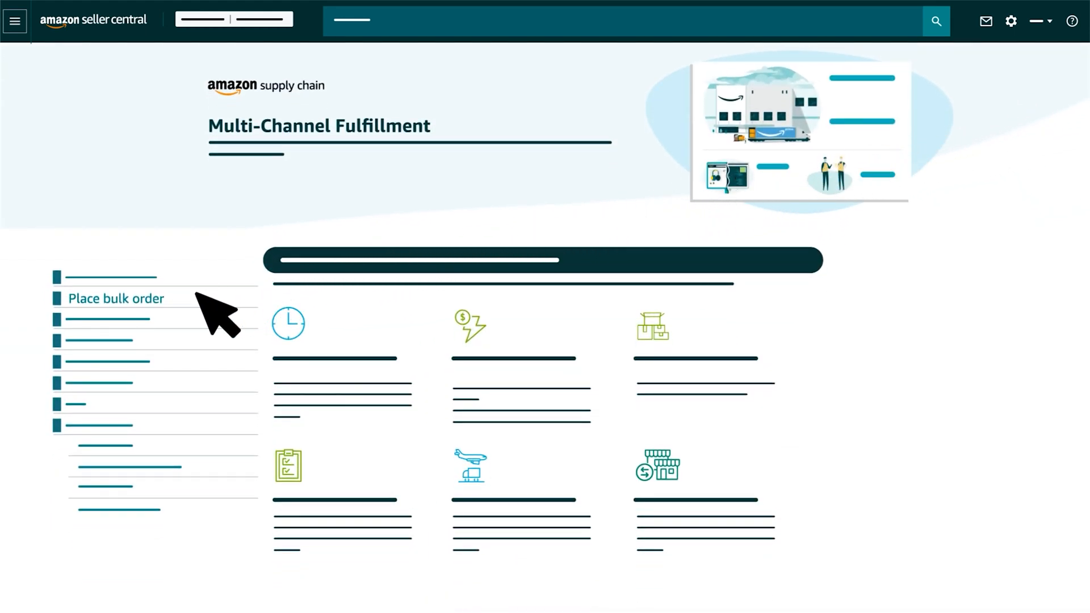
left_click(117, 298)
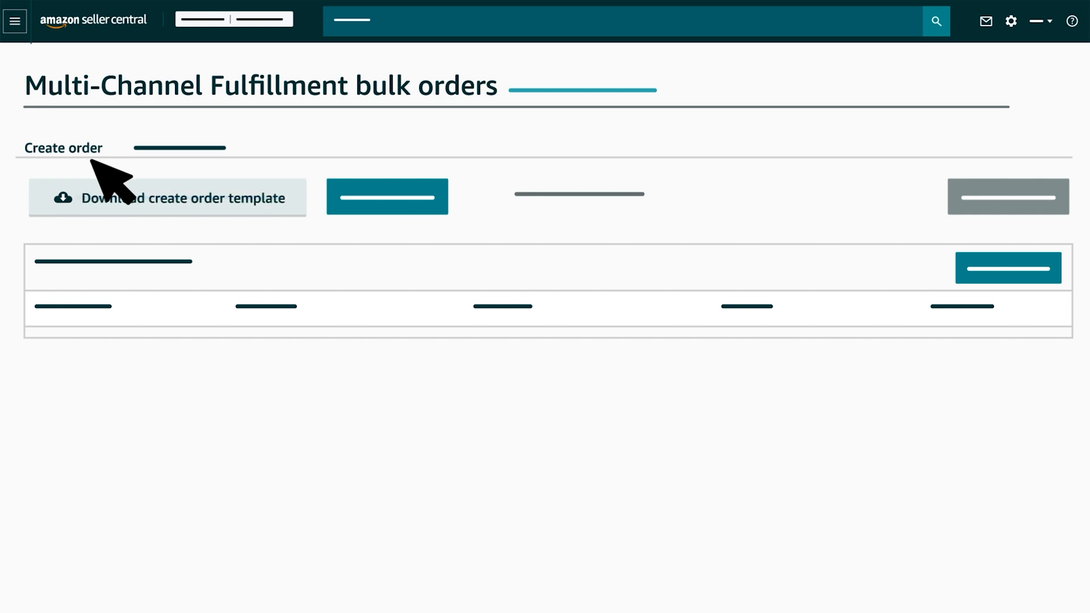
left_click(167, 197)
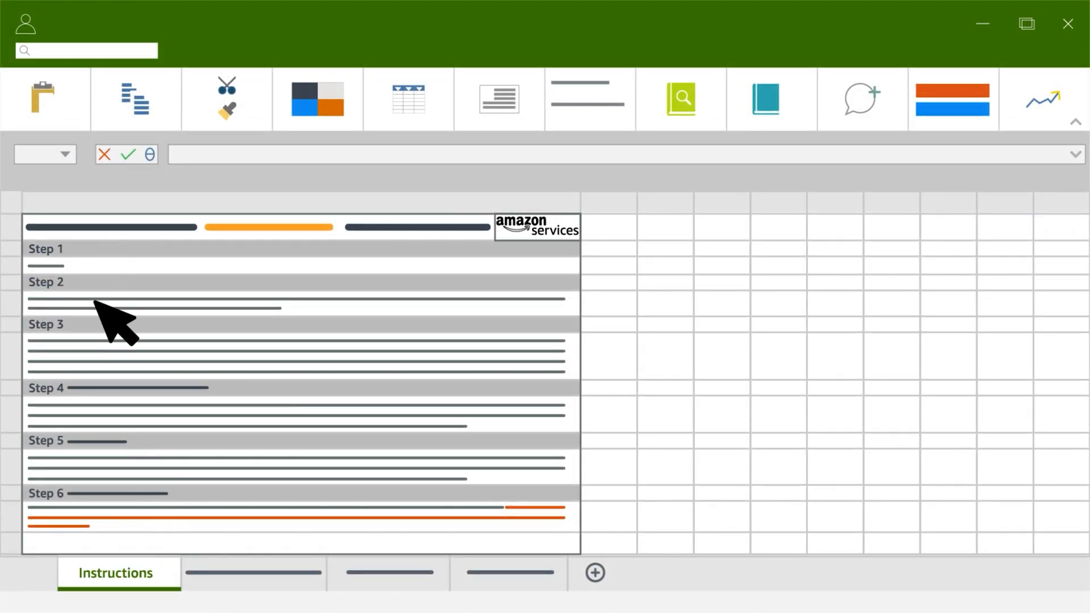
mouse_move(149, 479)
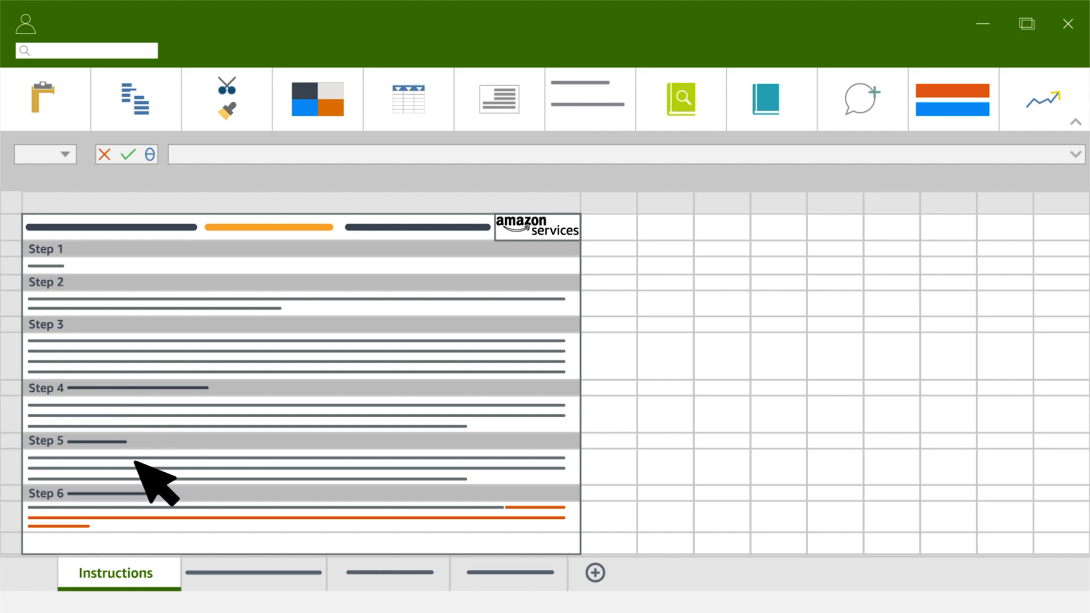
- Show the template's Example sheet with columns like MerchantFulfillmentOrderID, MerchantSKU and Quantity
type("-Example")
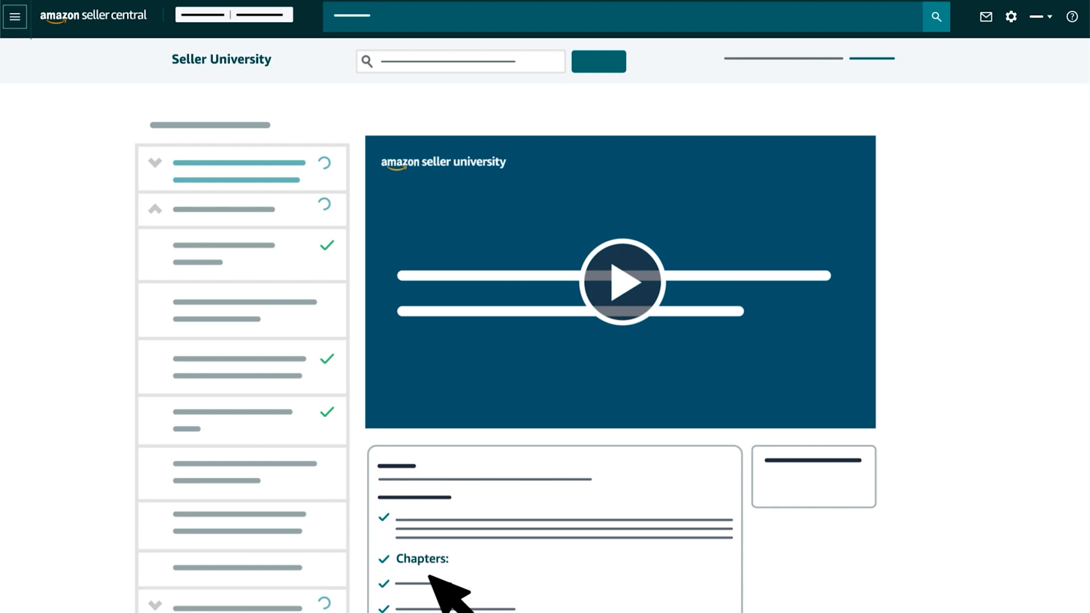
scroll("down", 3)
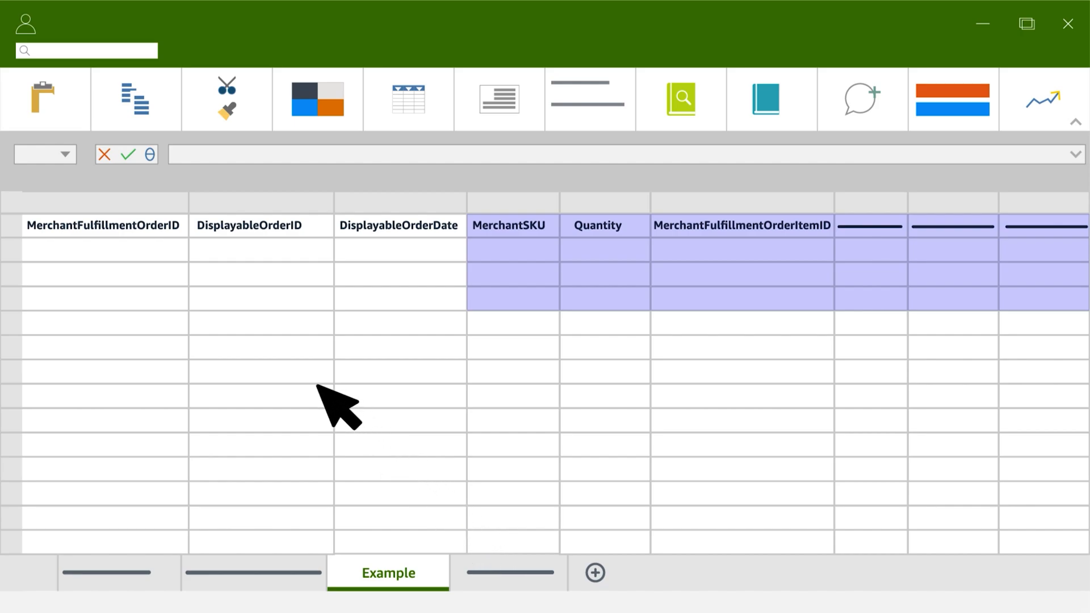
mouse_move(191, 267)
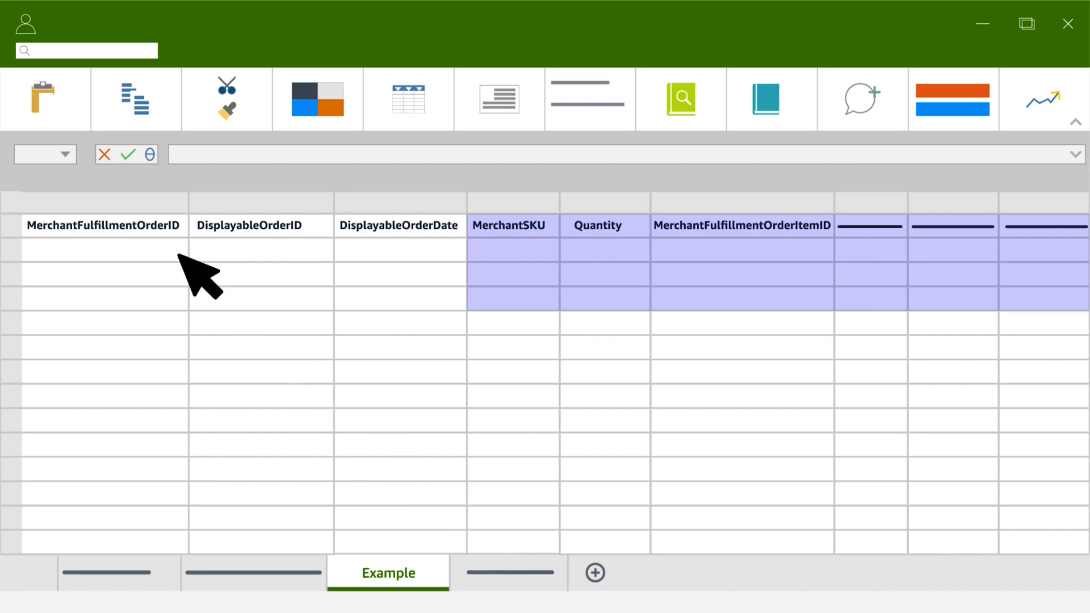
mouse_move(665, 270)
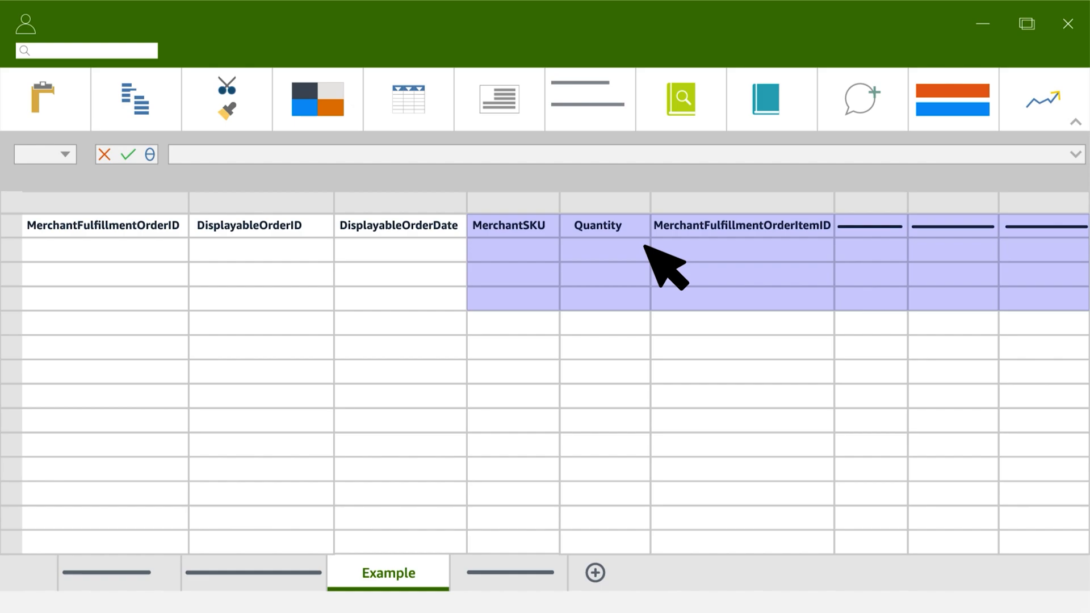
mouse_move(953, 271)
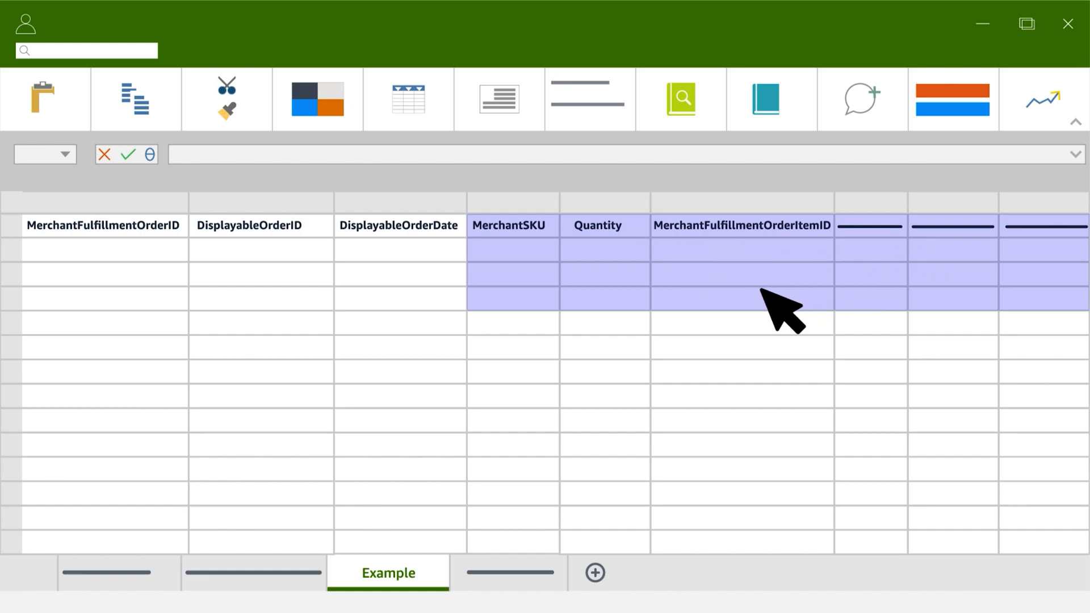
mouse_move(633, 347)
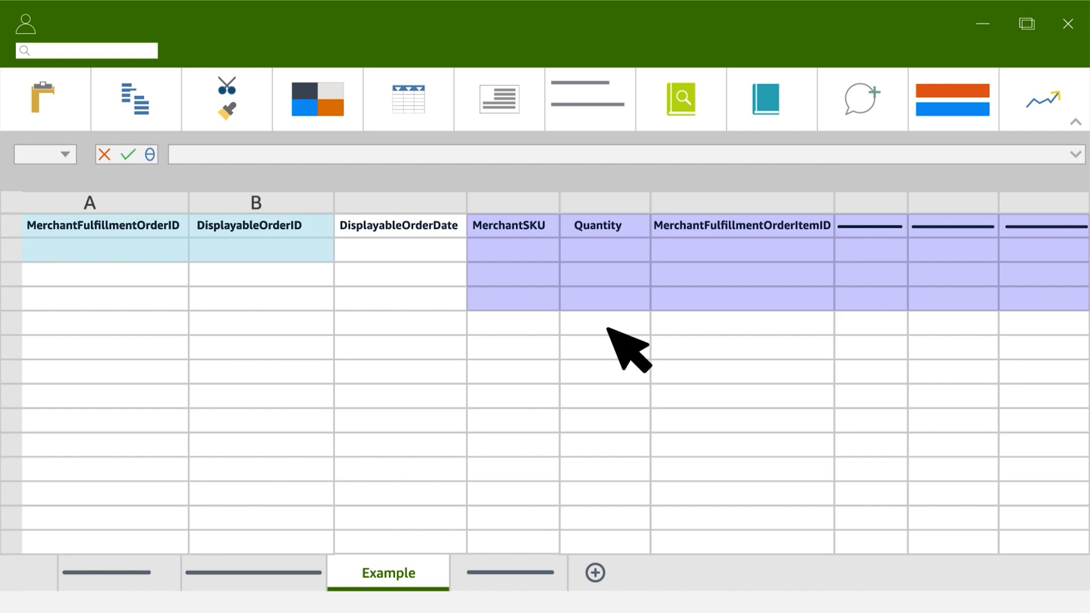
- Enter Order0122 in cells A2:A4 and B2:B4
type("Order0122")
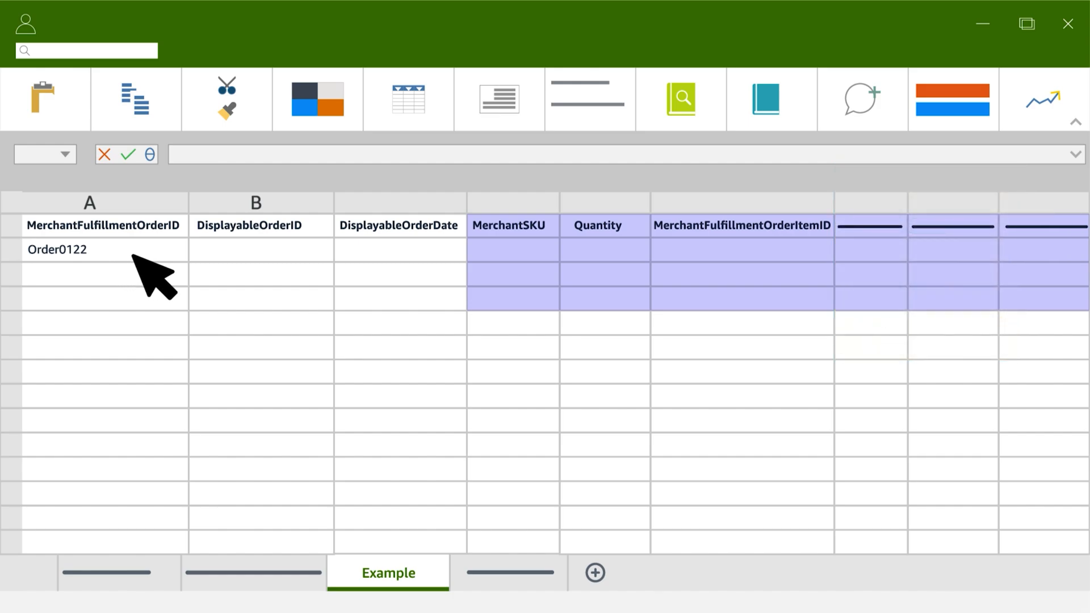
type("Order0122")
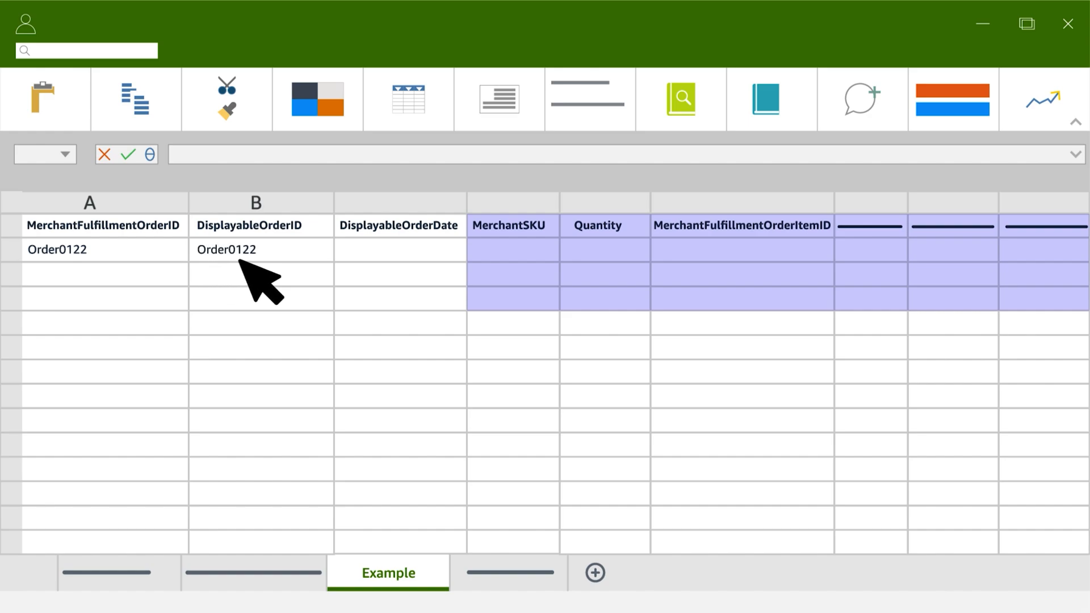
mouse_move(272, 288)
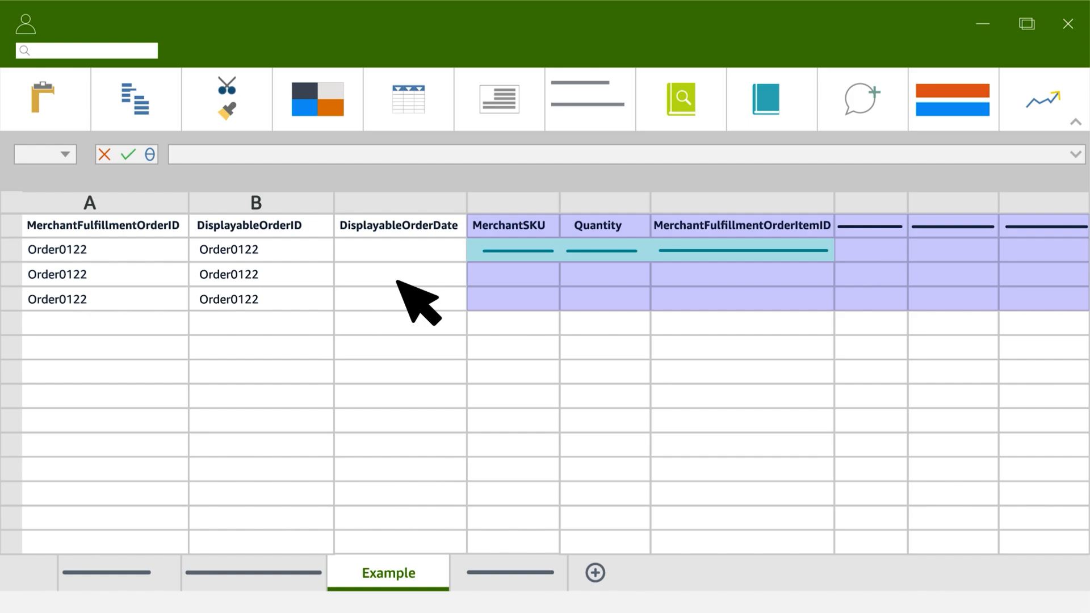
- Enter 2022-11-01T21:32:52 in C2, checking the Data Definitions sheet before returning to Example
left_click(595, 274)
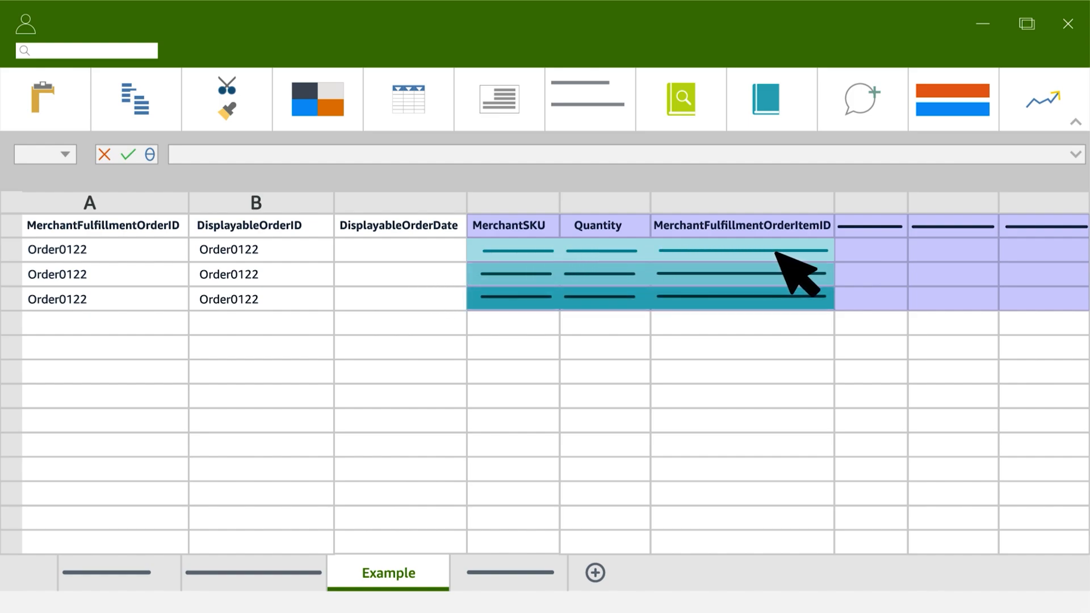
mouse_move(684, 285)
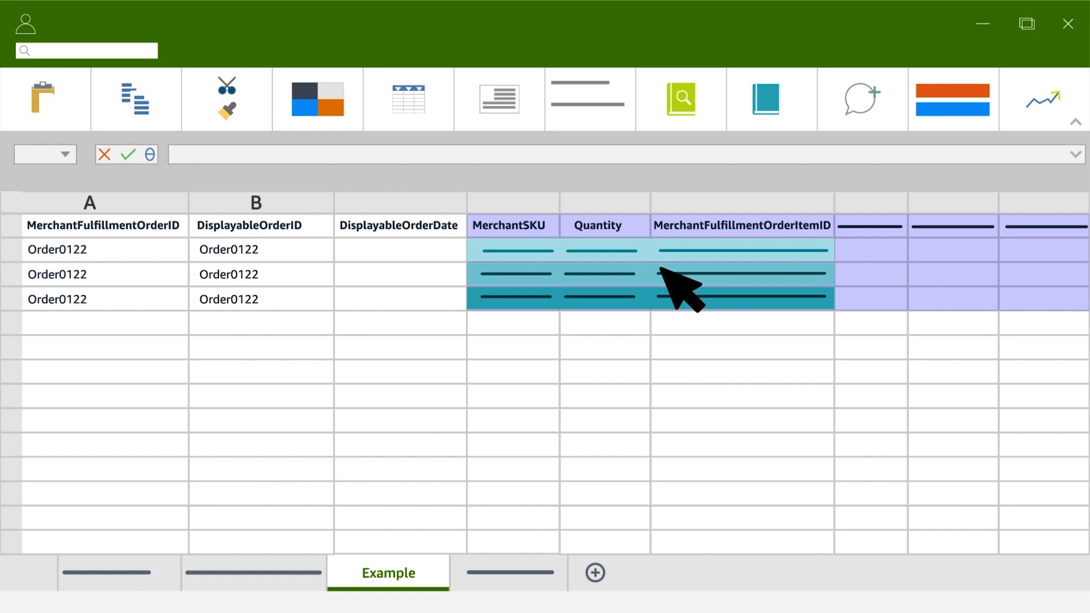
mouse_move(528, 299)
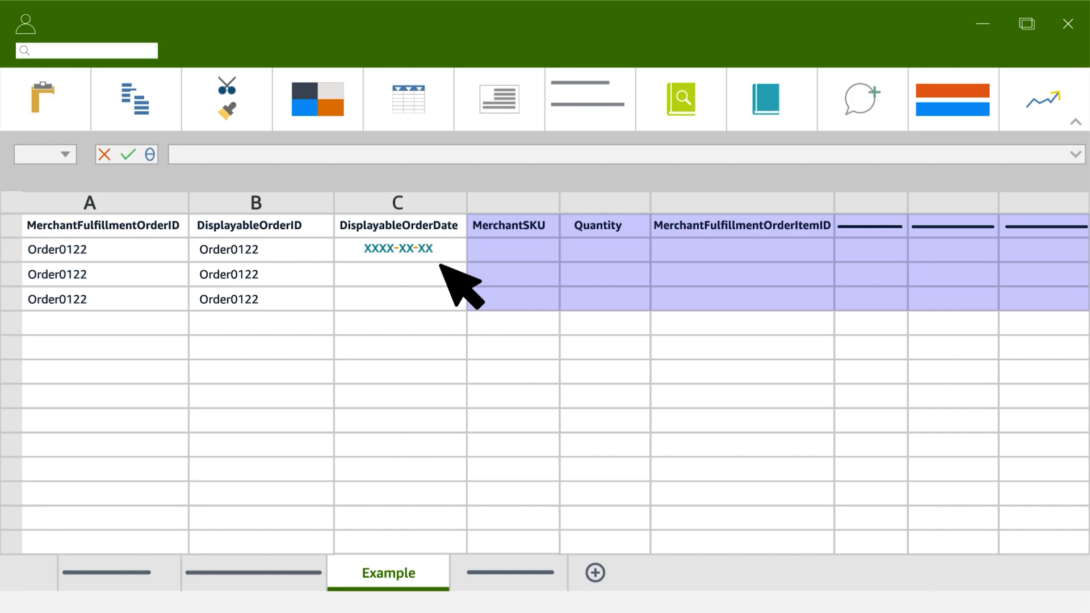
type("2022-11-01")
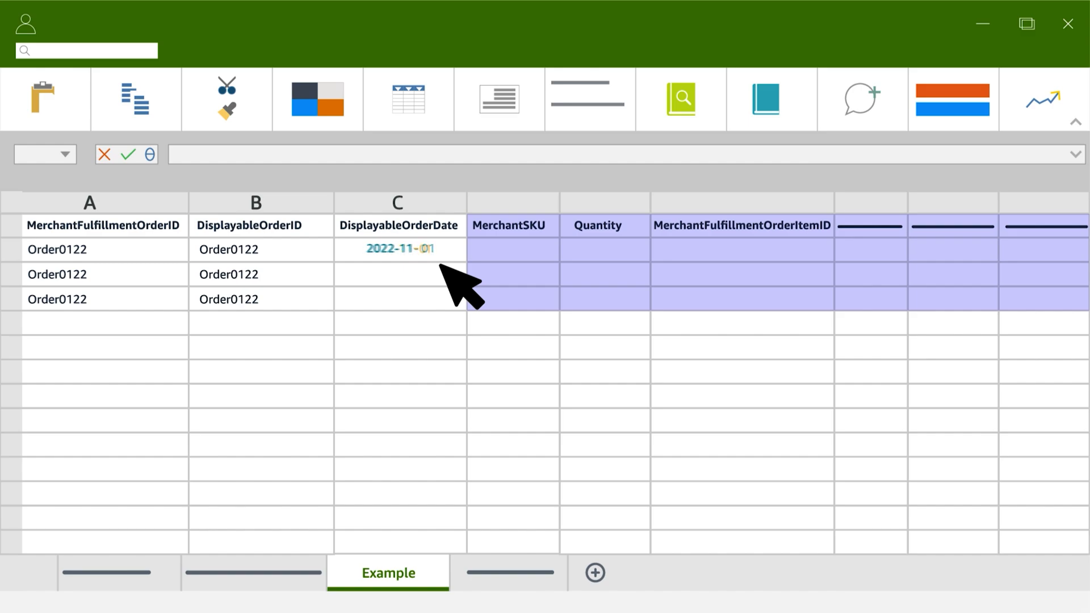
type("T")
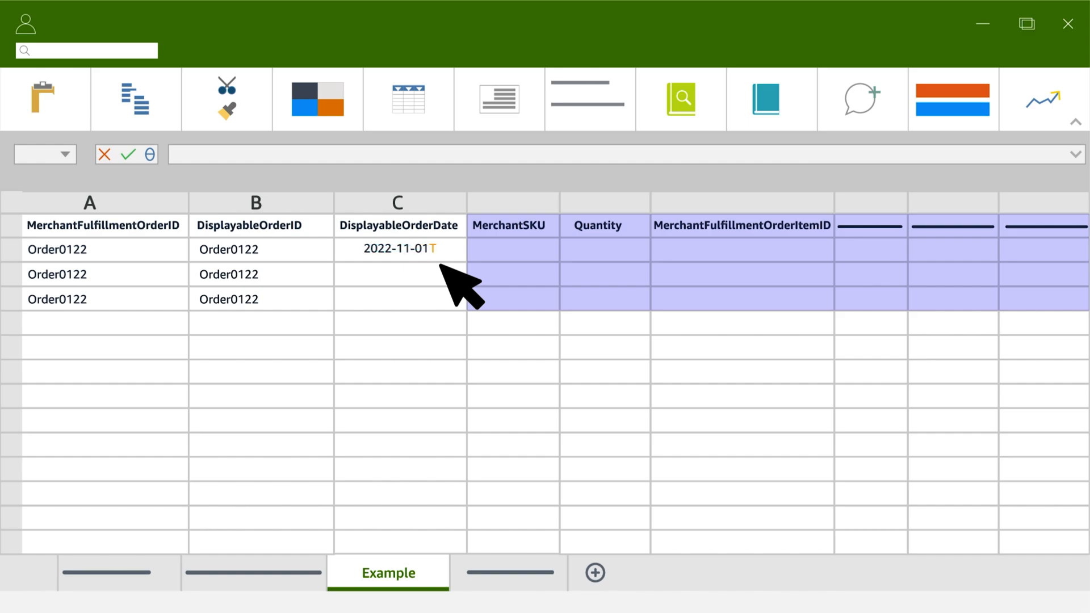
type("XX:XX:XX")
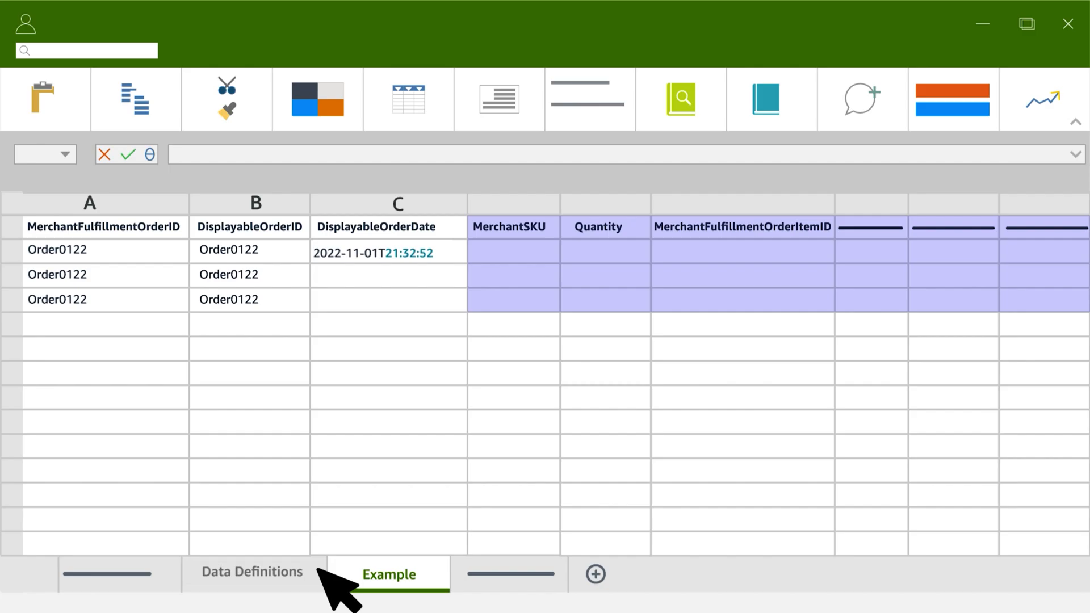
left_click(252, 571)
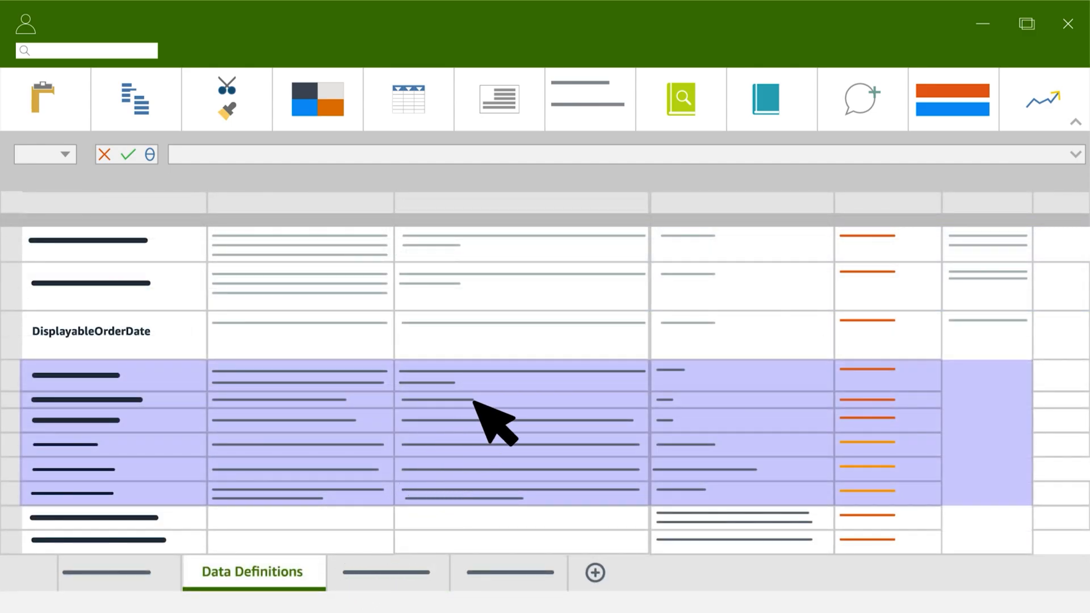
left_click(387, 571)
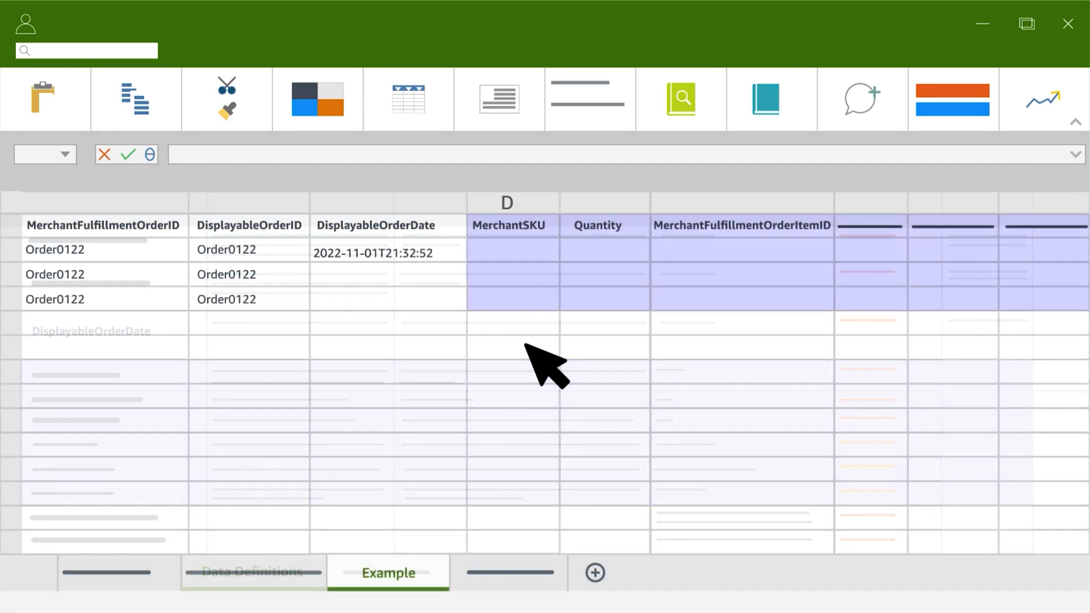
- Enter SKUs mySKU123, mySKU998, mySKU456 with their quantities and item IDs AN123, AN998, AN456
type("mySKU123")
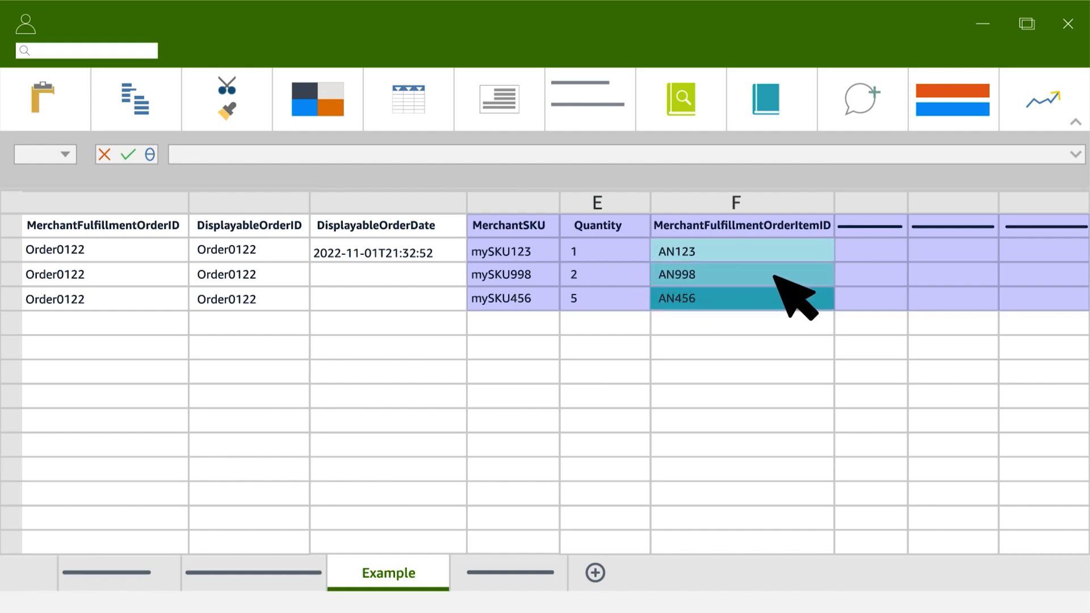
mouse_move(816, 299)
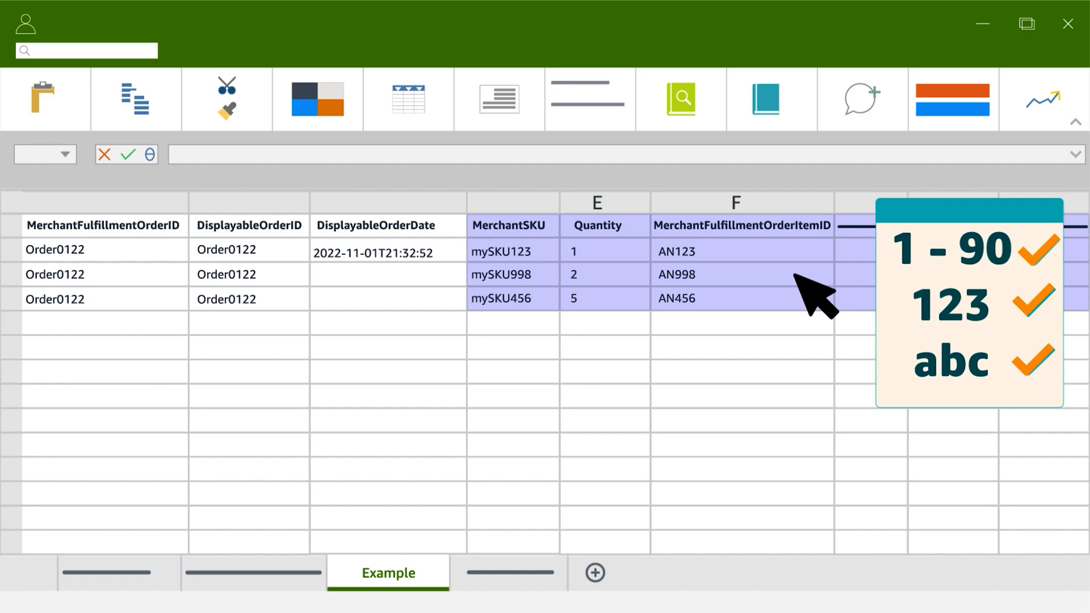
scroll("right", 3)
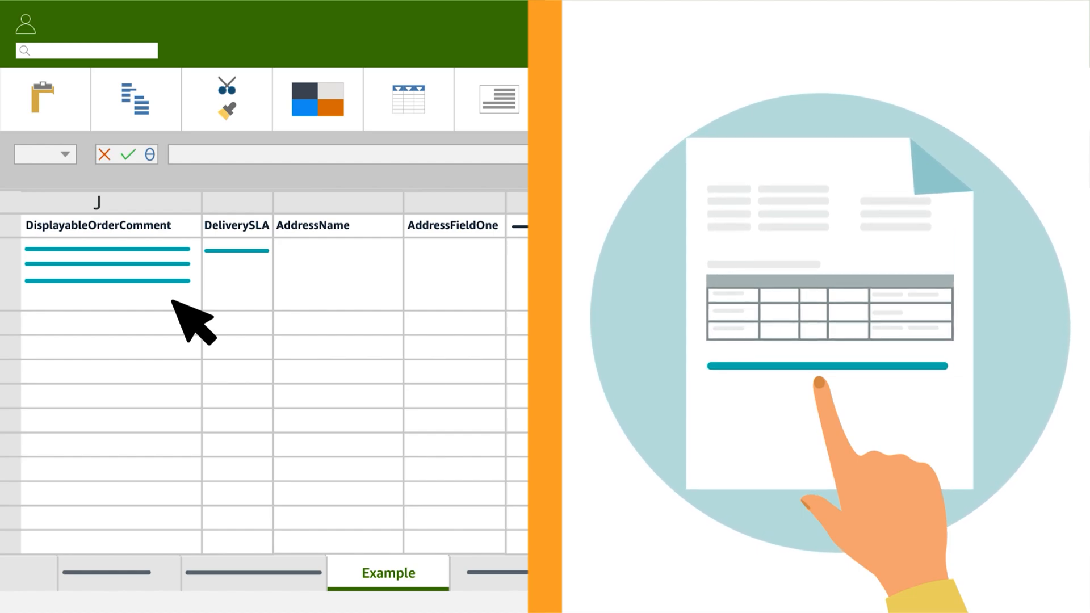
- Enter the thank-you returns message in J2 and a delivery speed in K2
type("Thank you for your business. For customer returns, please visit http://yourwebsite.com/returns.")
type("Standard")
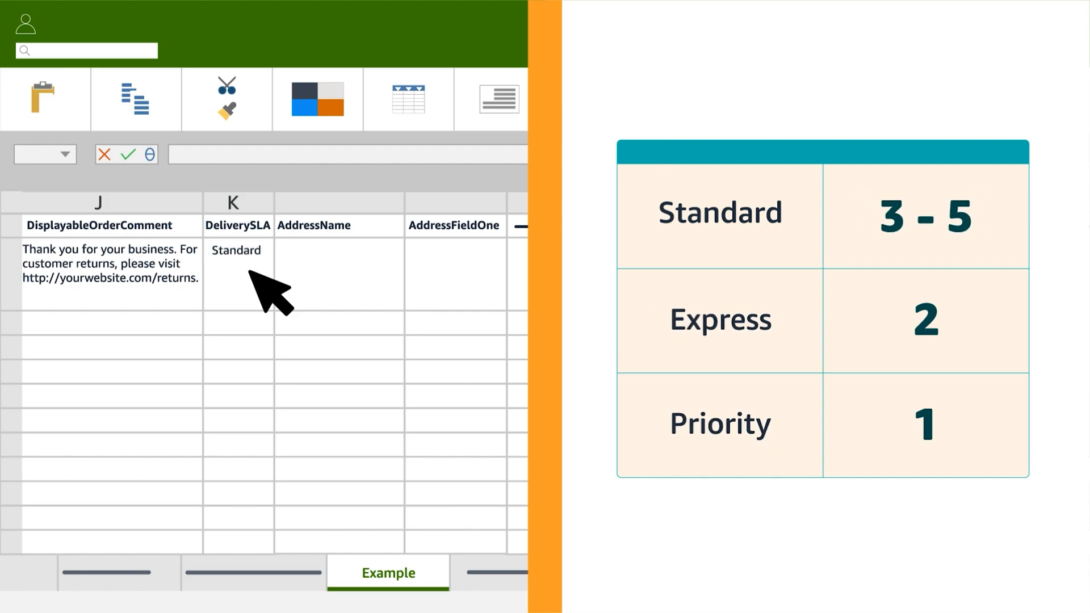
type("Express")
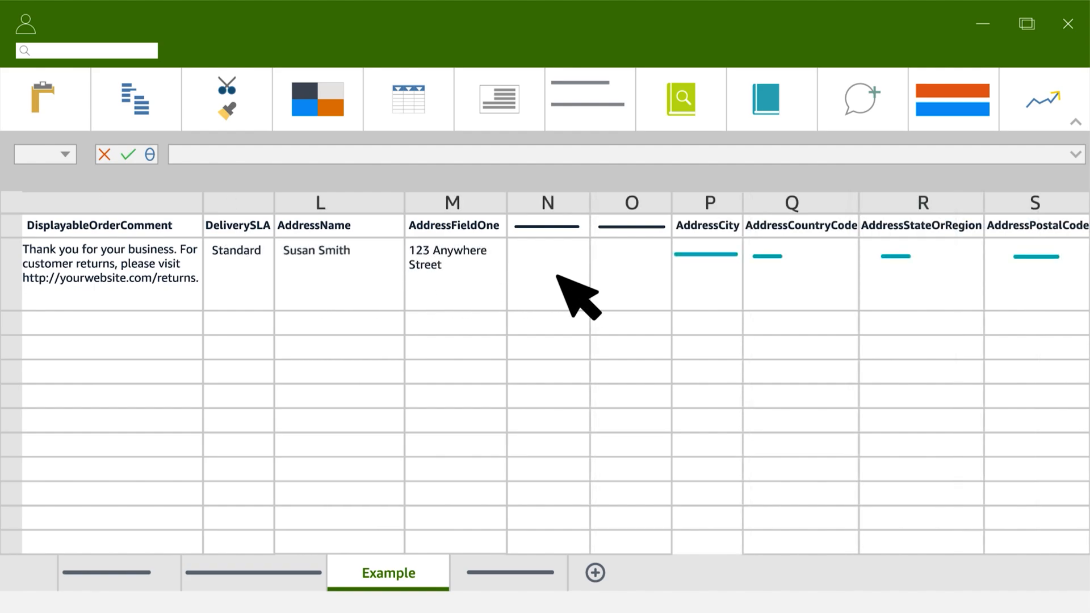
mouse_move(1055, 299)
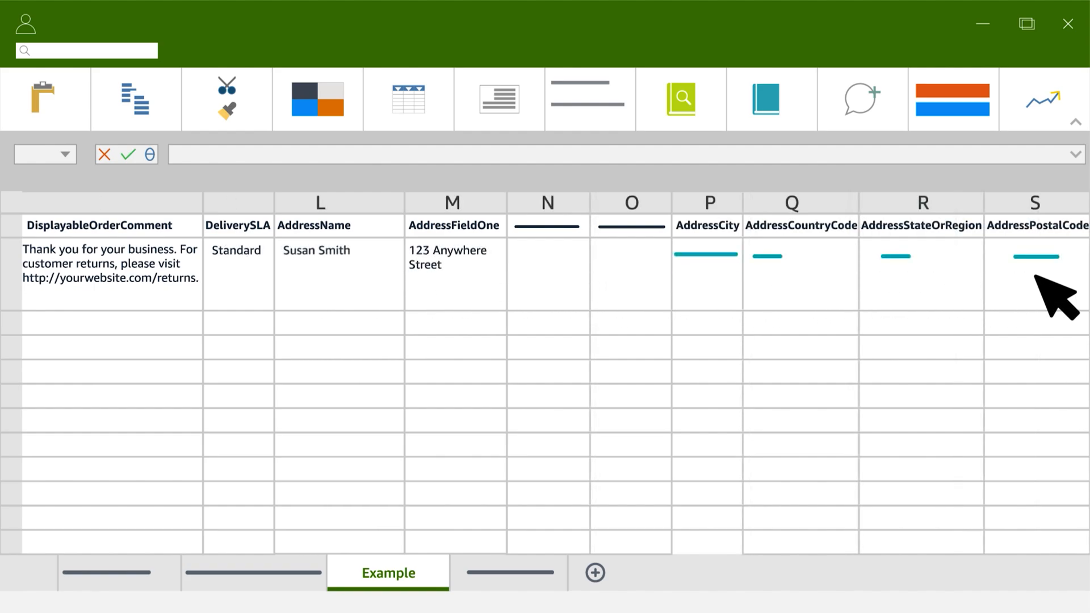
- Check the Data Definitions sheet, return to the Example sheet, and enter WA as the state
left_click(252, 572)
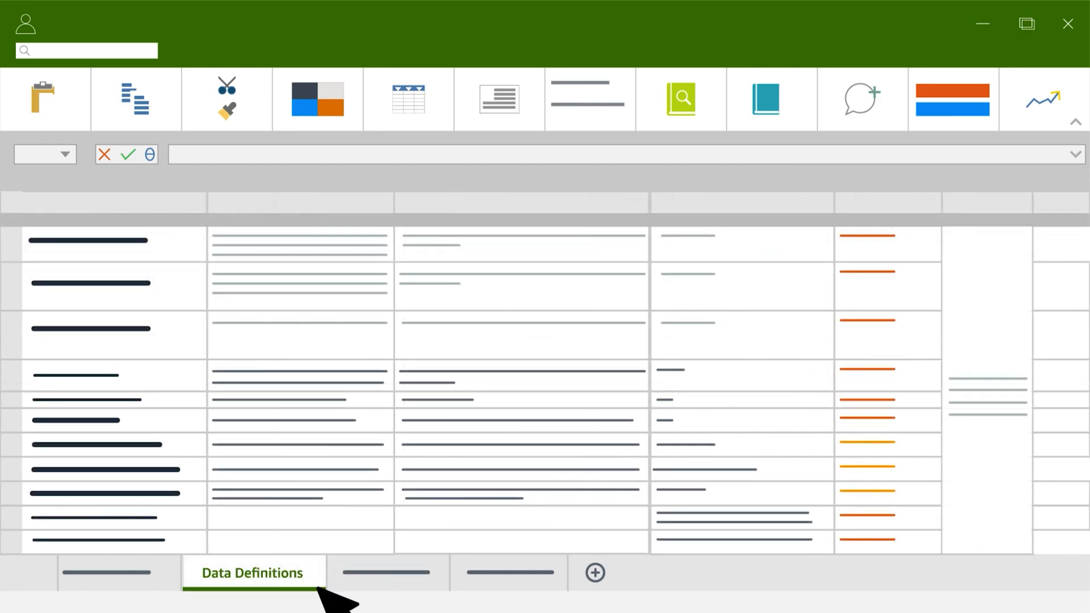
left_click(390, 572)
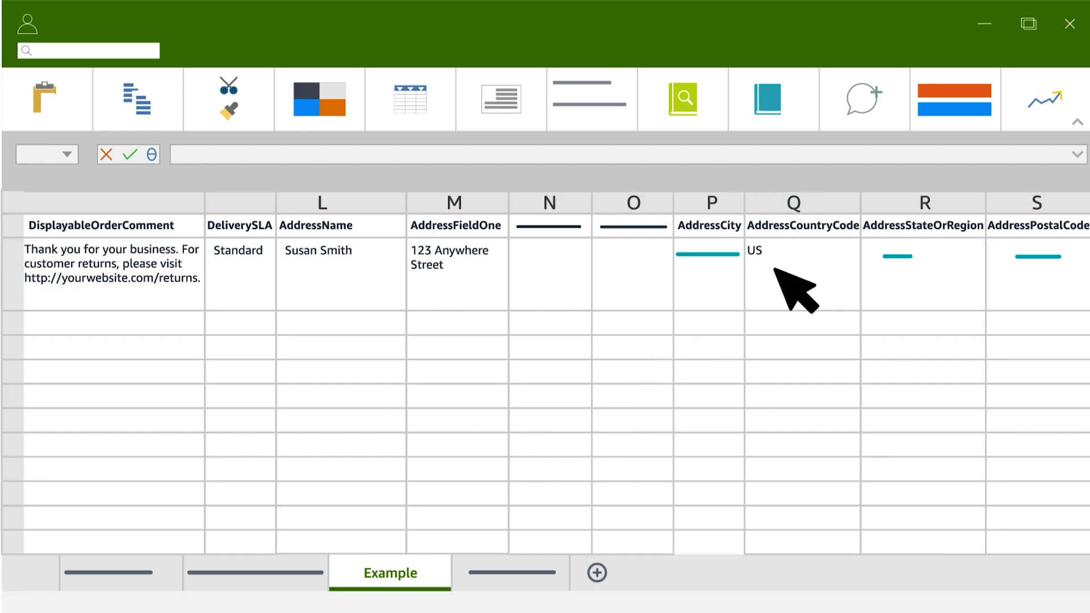
type("WA")
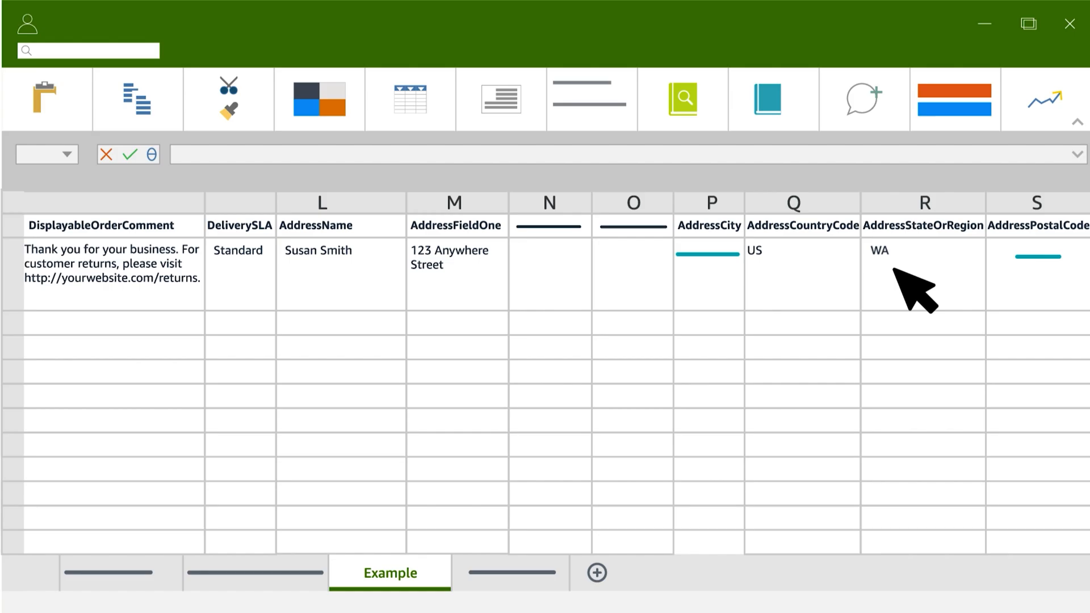
- Review the Instructions, Data Definitions and Example sheets, finishing on the Fulfillment Request sheet
left_click(115, 573)
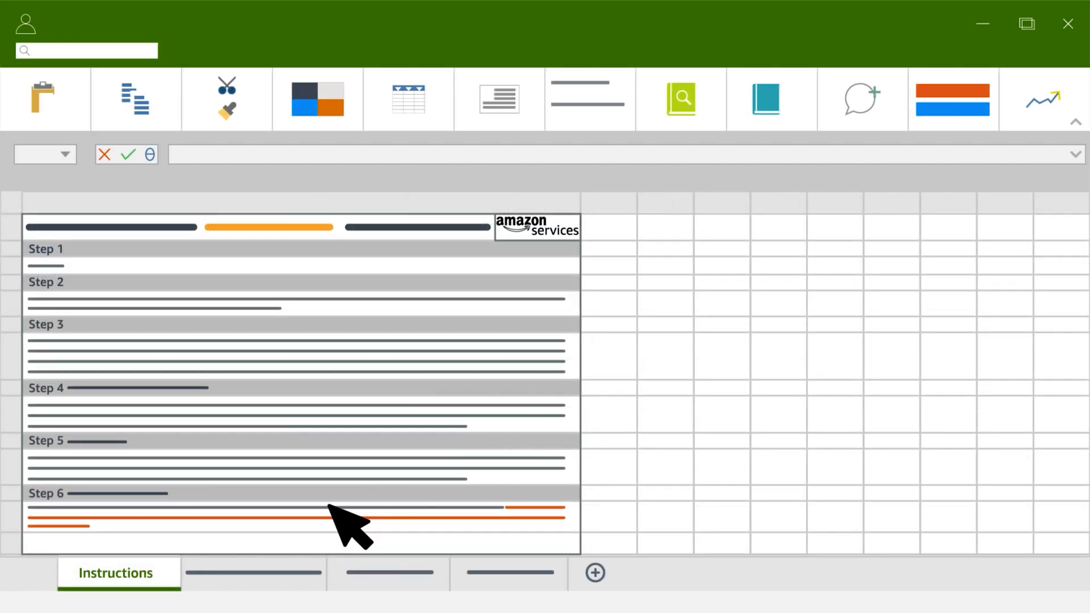
left_click(252, 573)
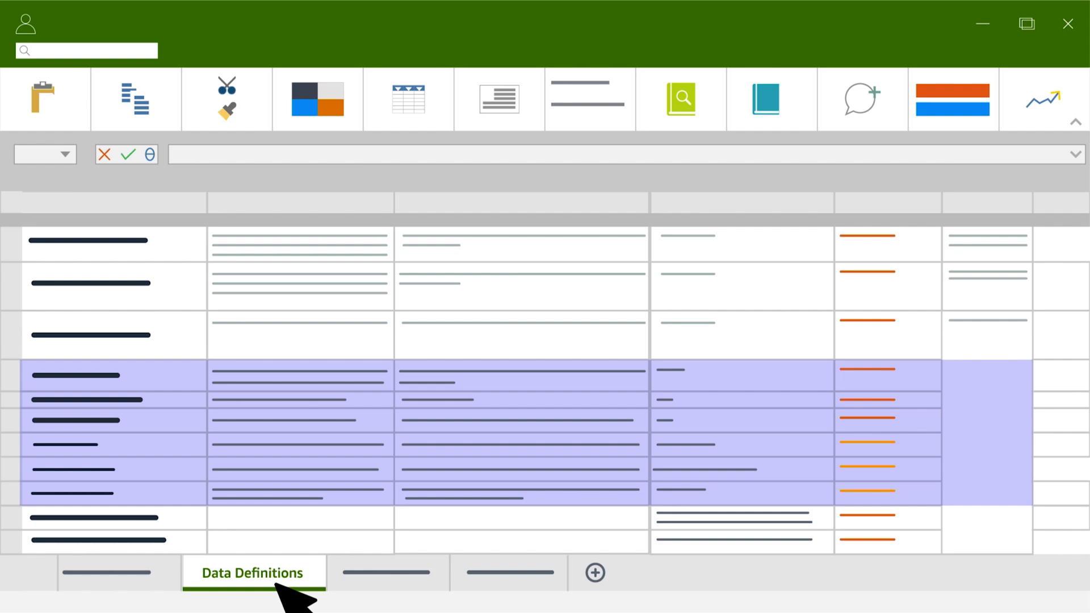
left_click(387, 573)
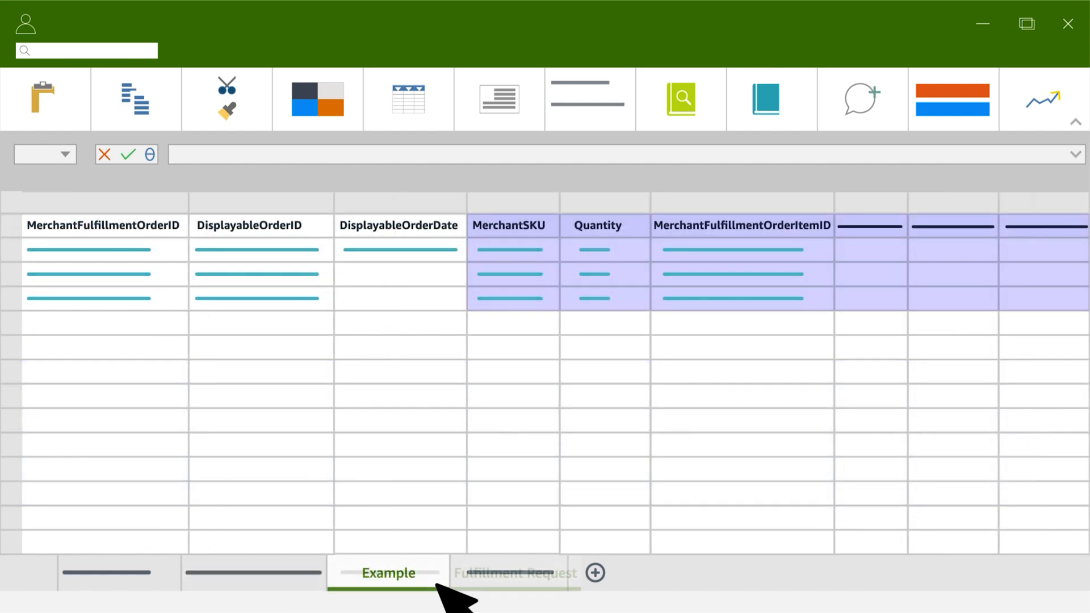
left_click(513, 573)
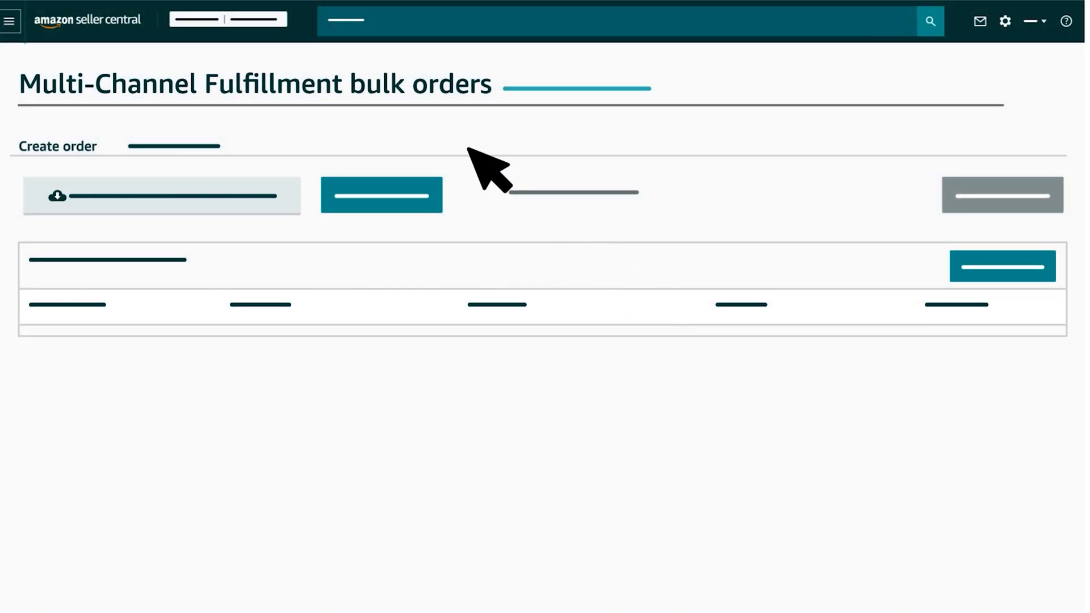
mouse_move(473, 149)
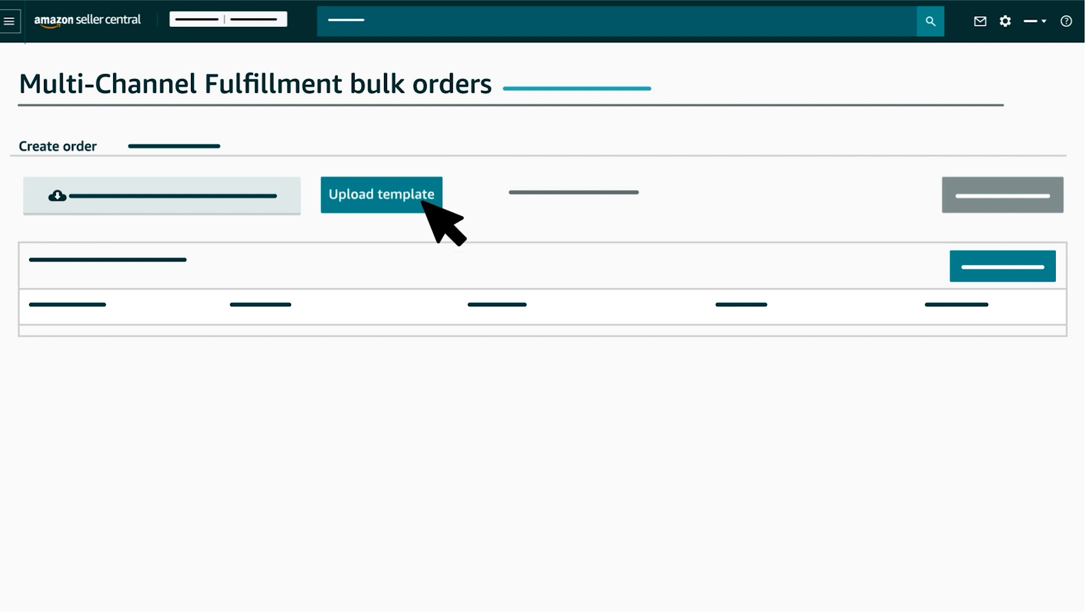
- Upload the filled bulk order template, submit the file, and refresh the submitted files list
left_click(381, 194)
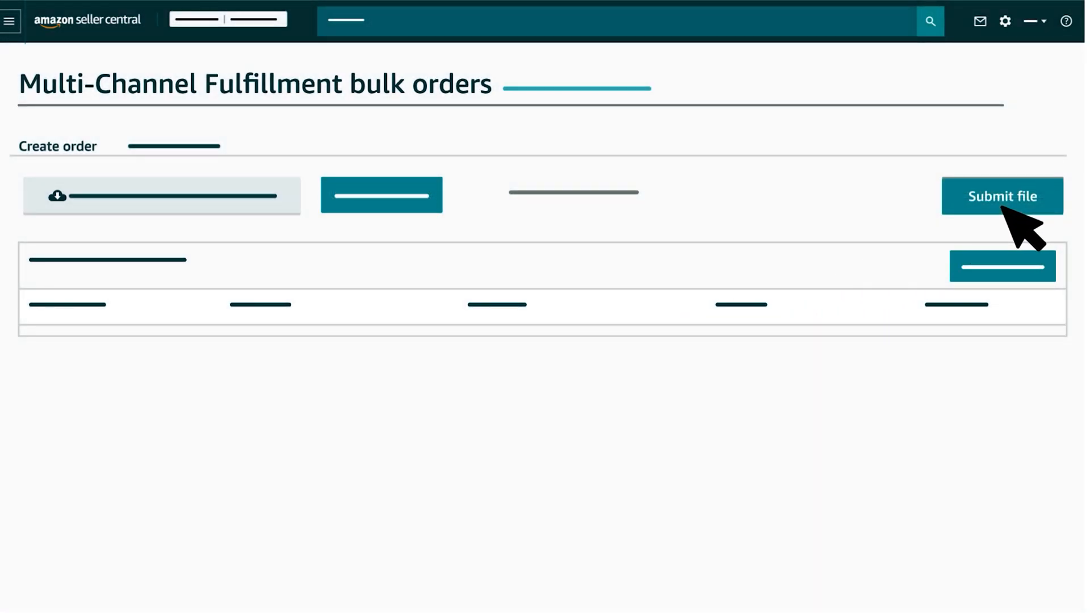
left_click(1002, 195)
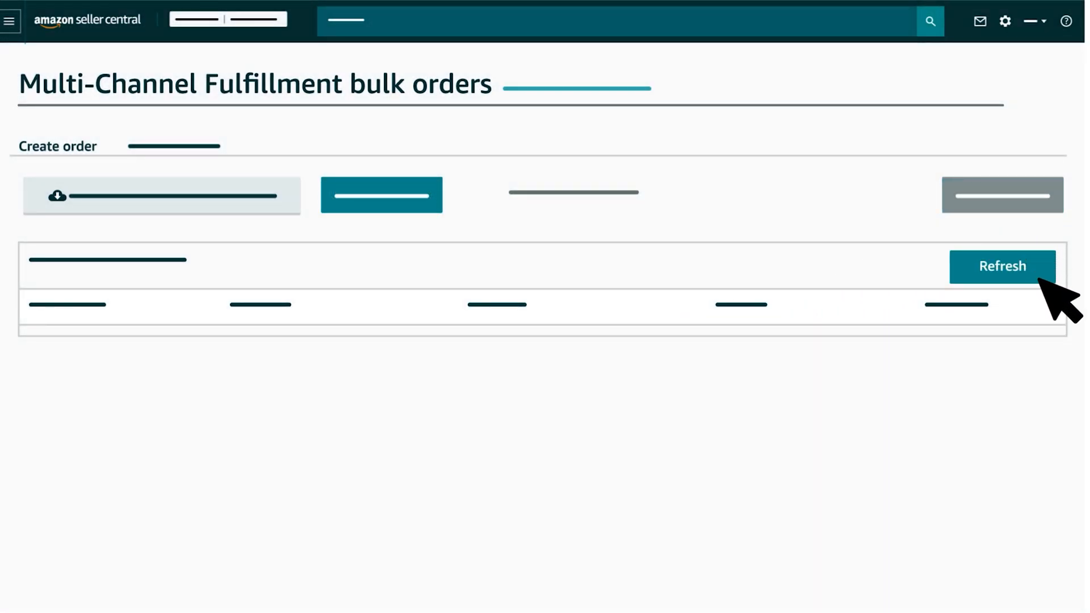
left_click(1001, 266)
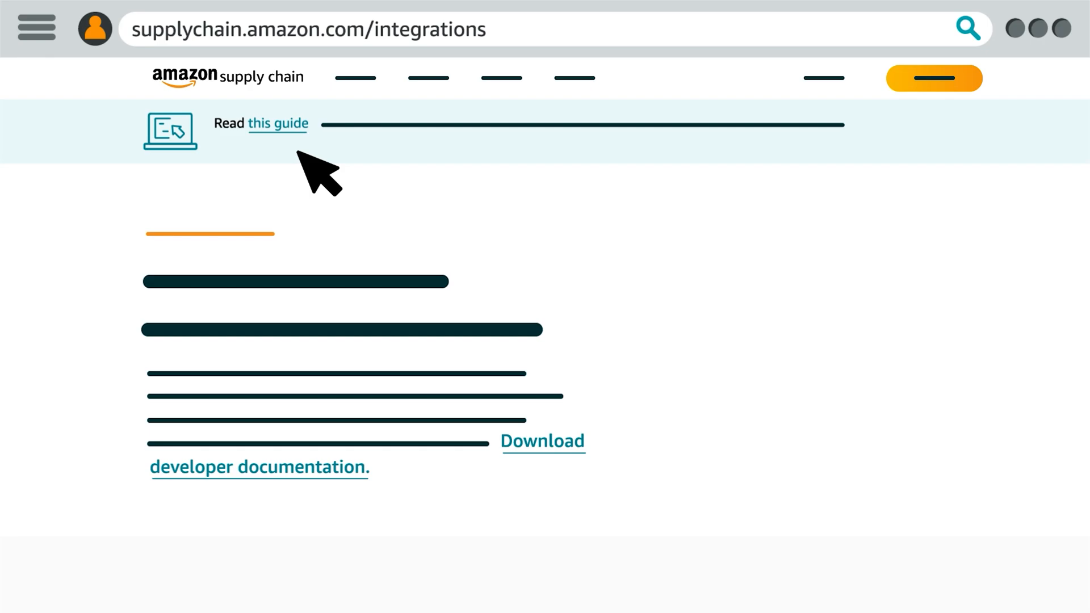
mouse_move(375, 313)
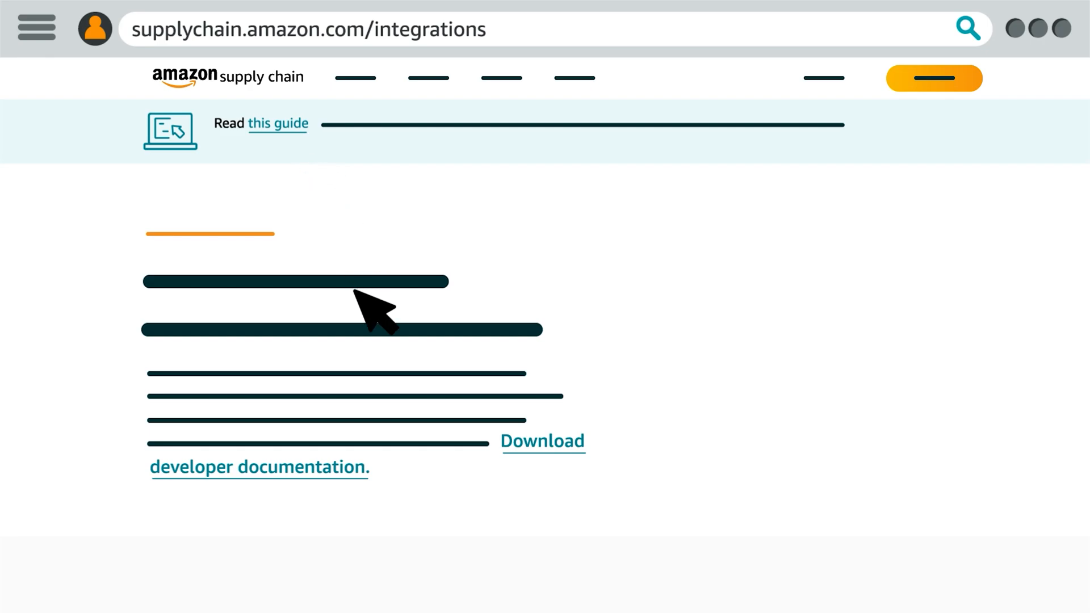
mouse_move(448, 486)
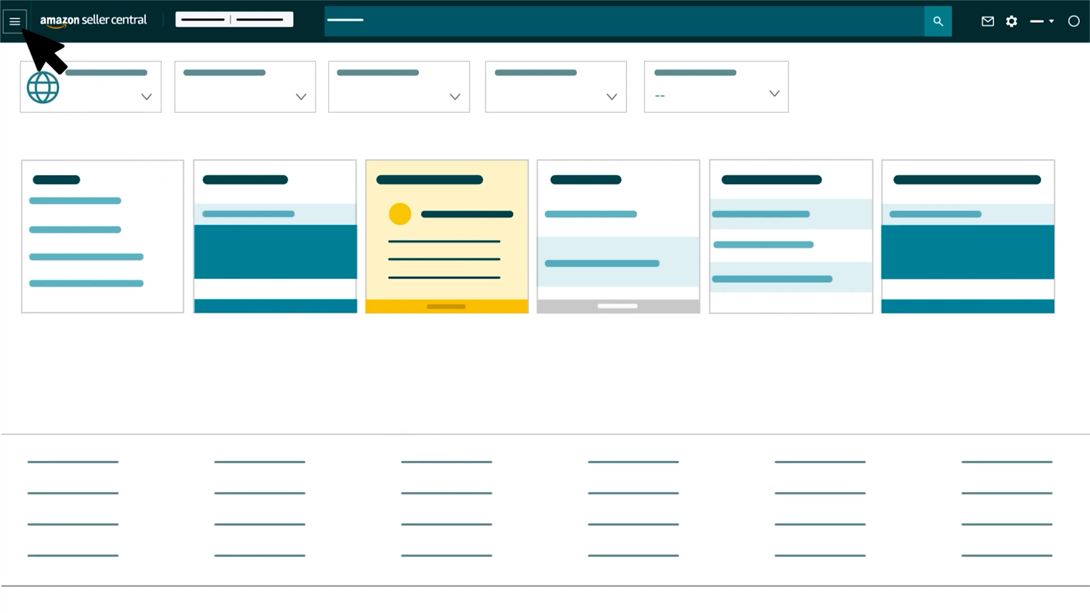
- Go to Orders > Manage Orders through the main navigation menu
left_click(14, 21)
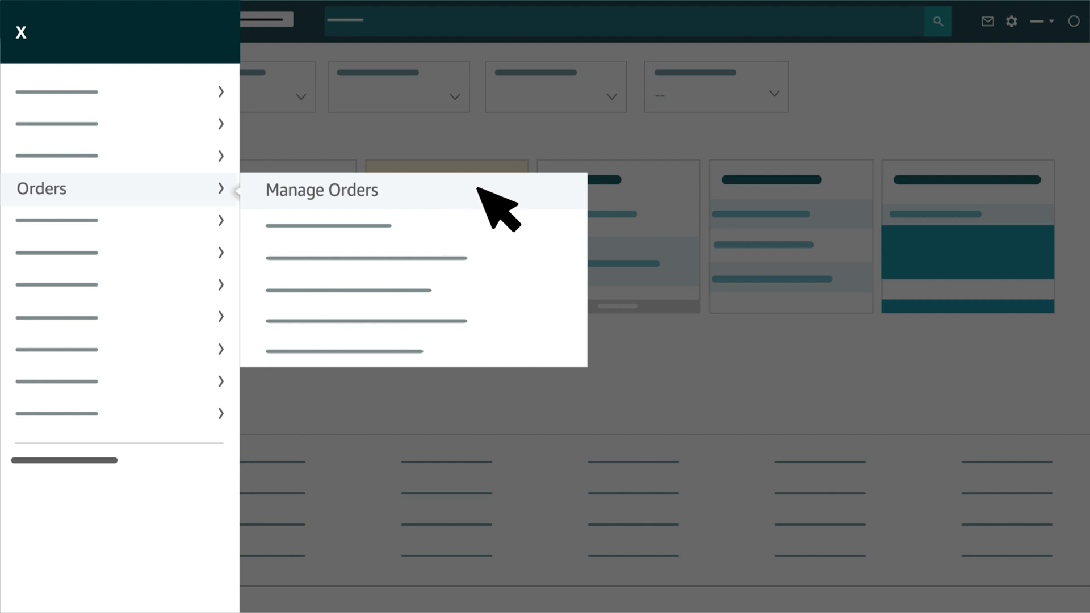
left_click(320, 190)
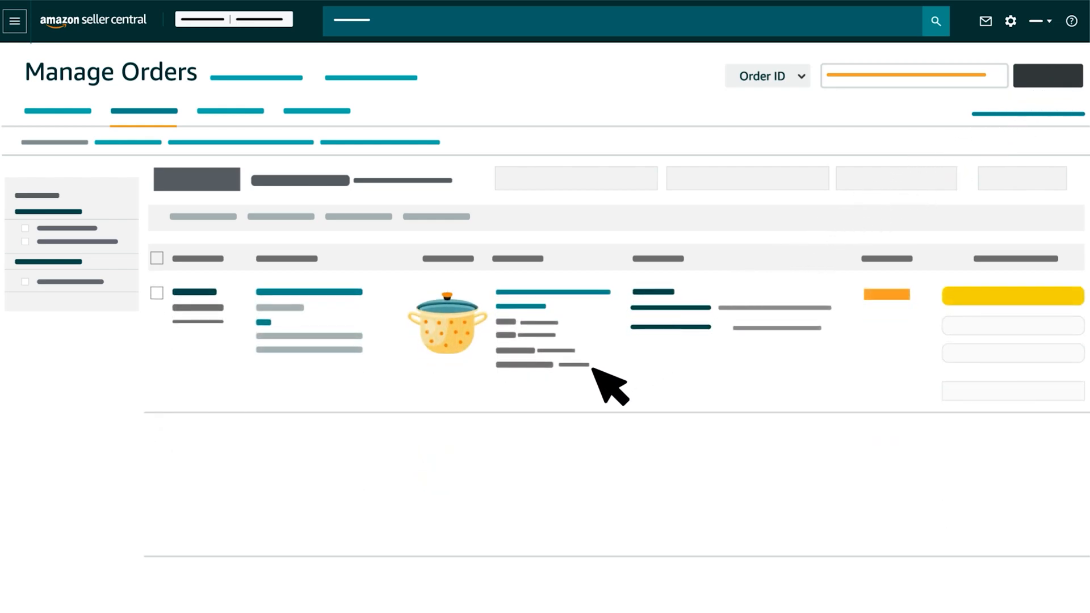
mouse_move(452, 348)
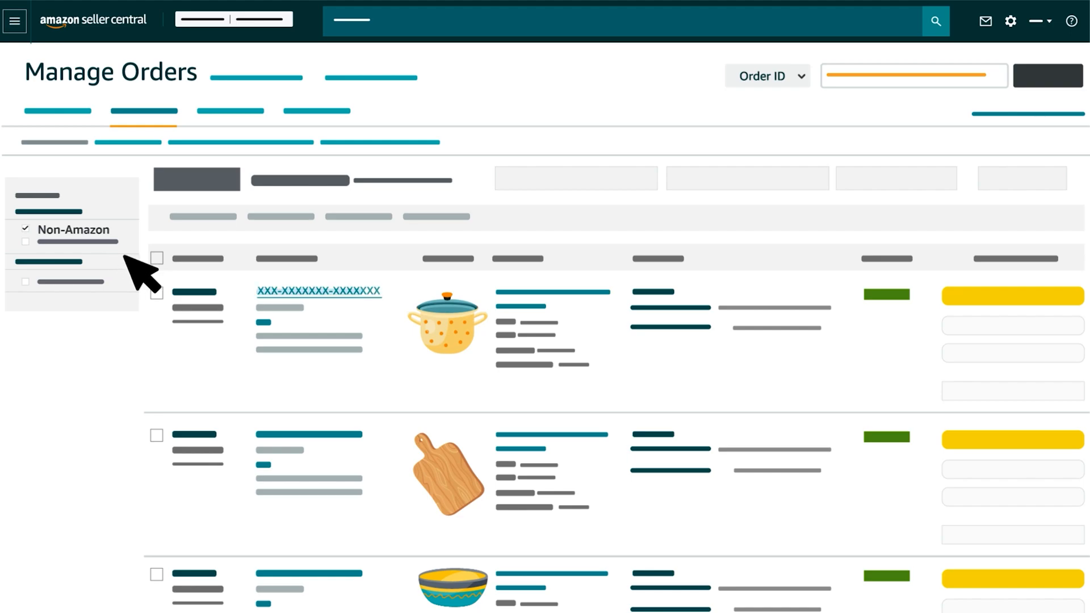
mouse_move(387, 324)
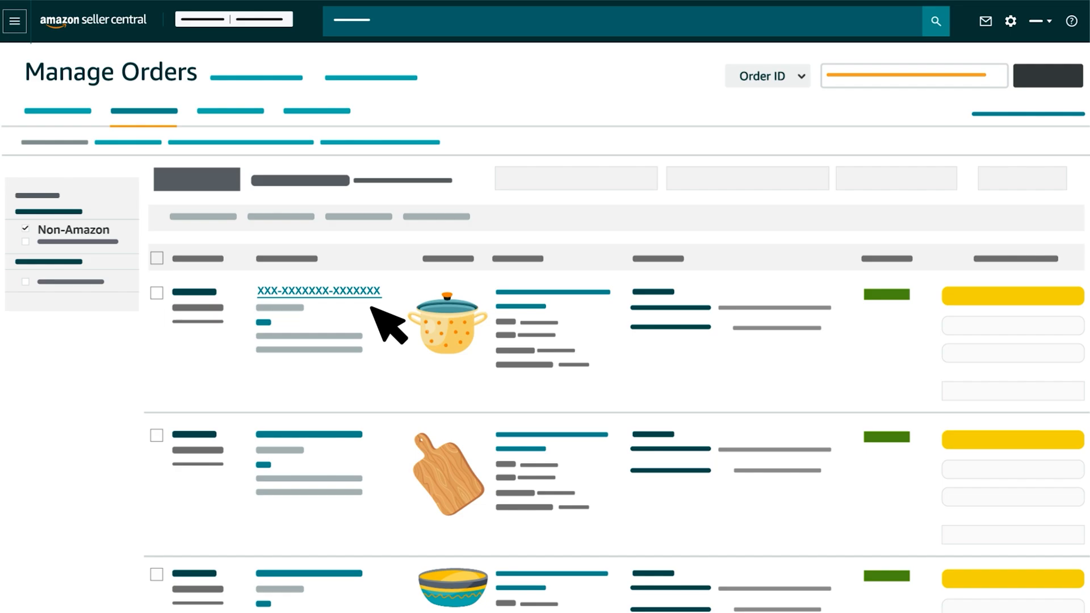
- Open the cooking pot order's Multi-Channel Fulfillment details from its order ID link
left_click(318, 291)
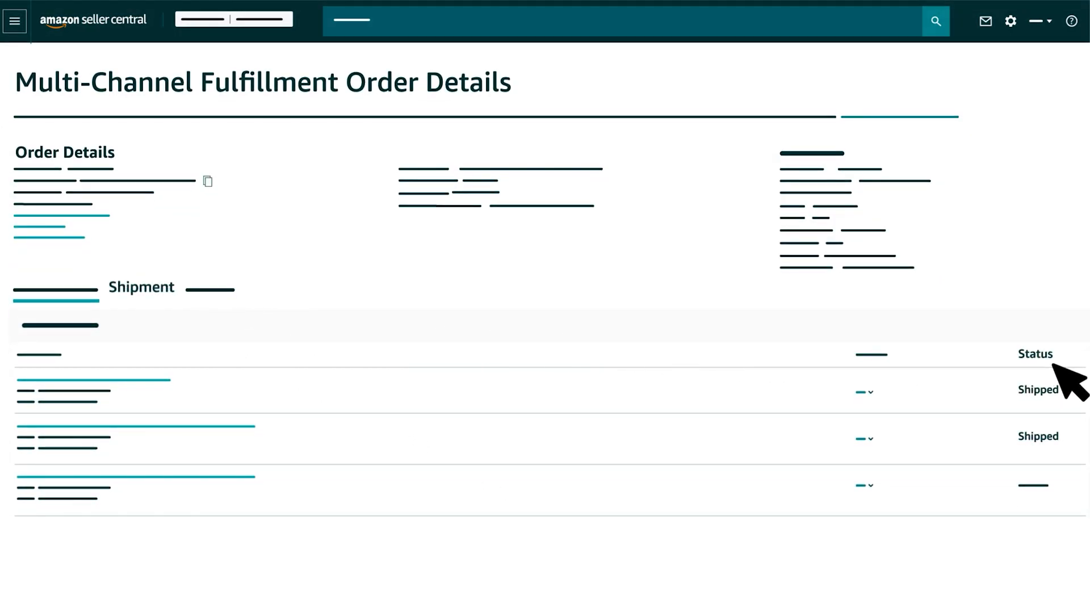
mouse_move(1074, 466)
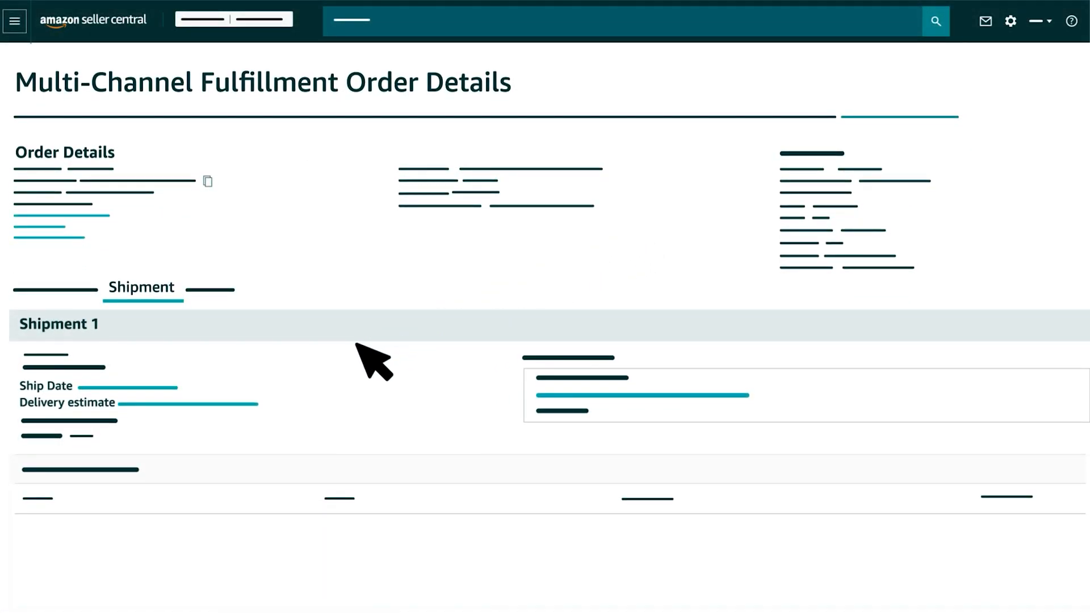
mouse_move(205, 427)
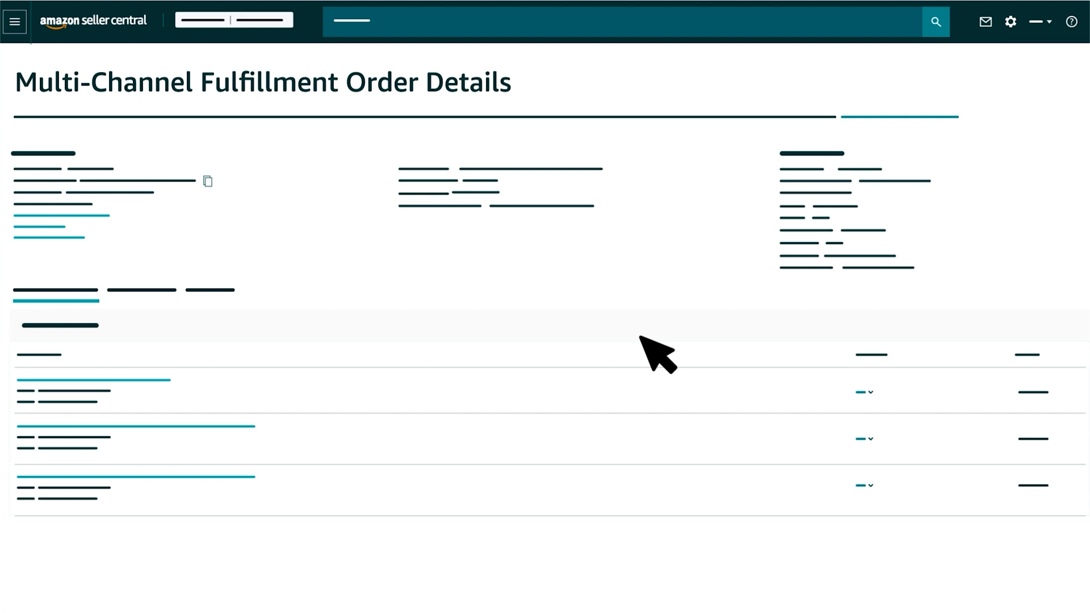
mouse_move(617, 354)
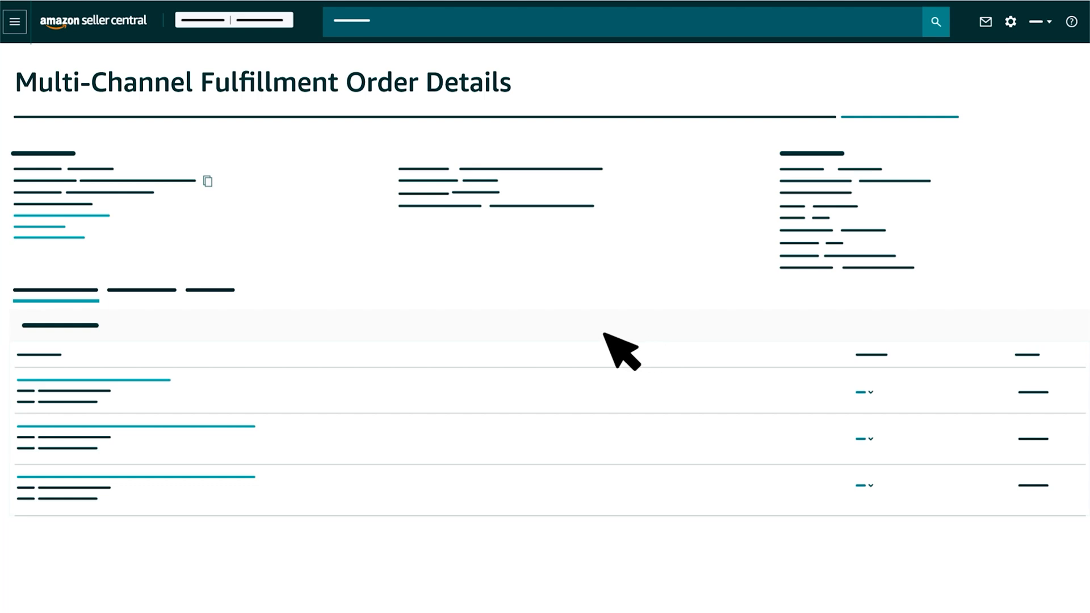
- On the Returns tab, pick a return reason for the first item and submit the return
left_click(208, 289)
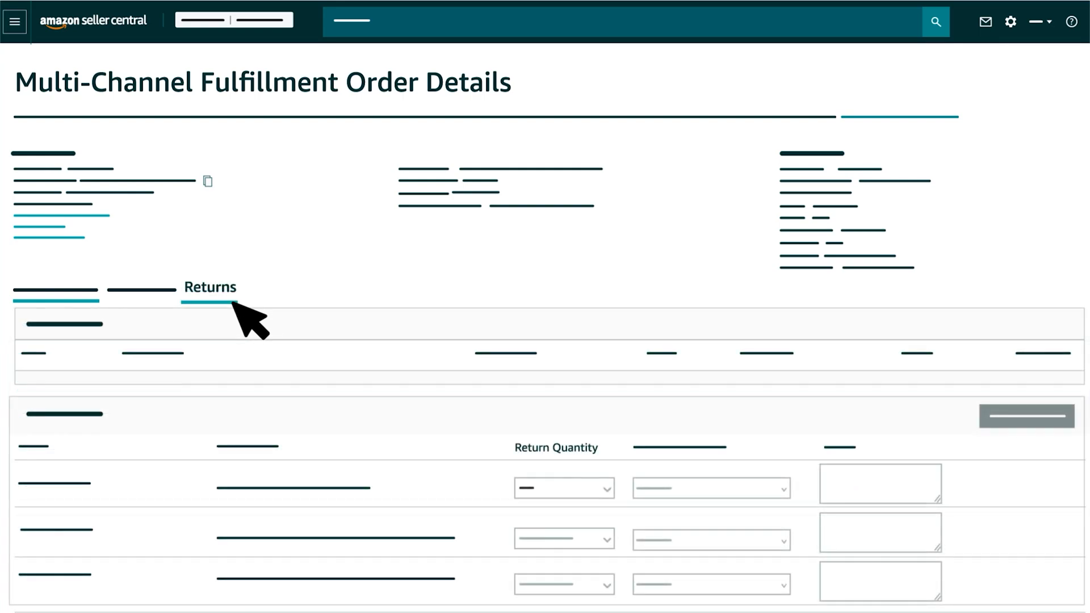
mouse_move(454, 420)
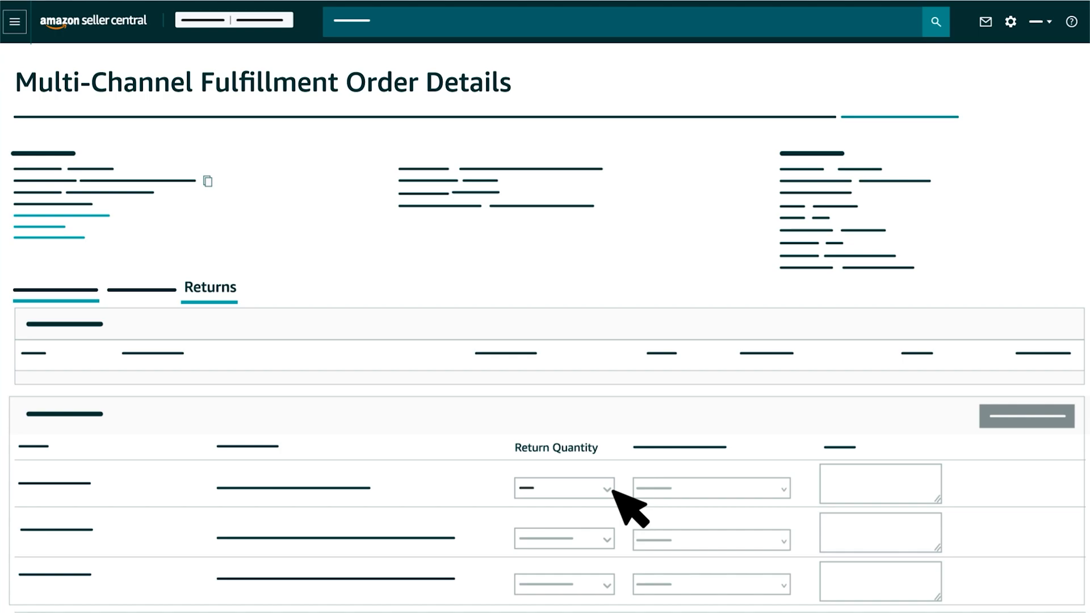
mouse_move(667, 487)
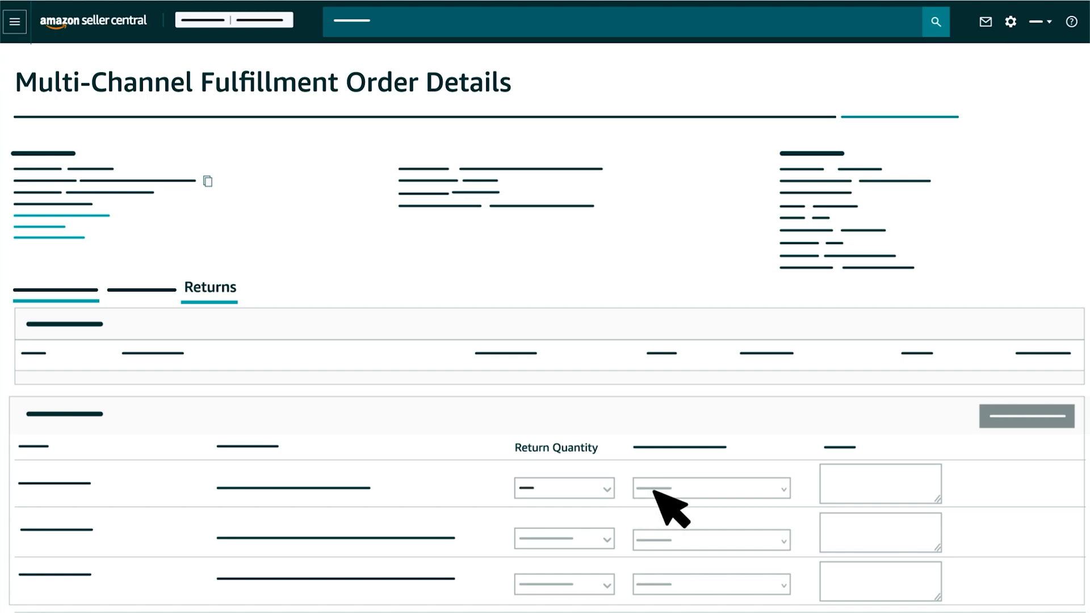
left_click(710, 487)
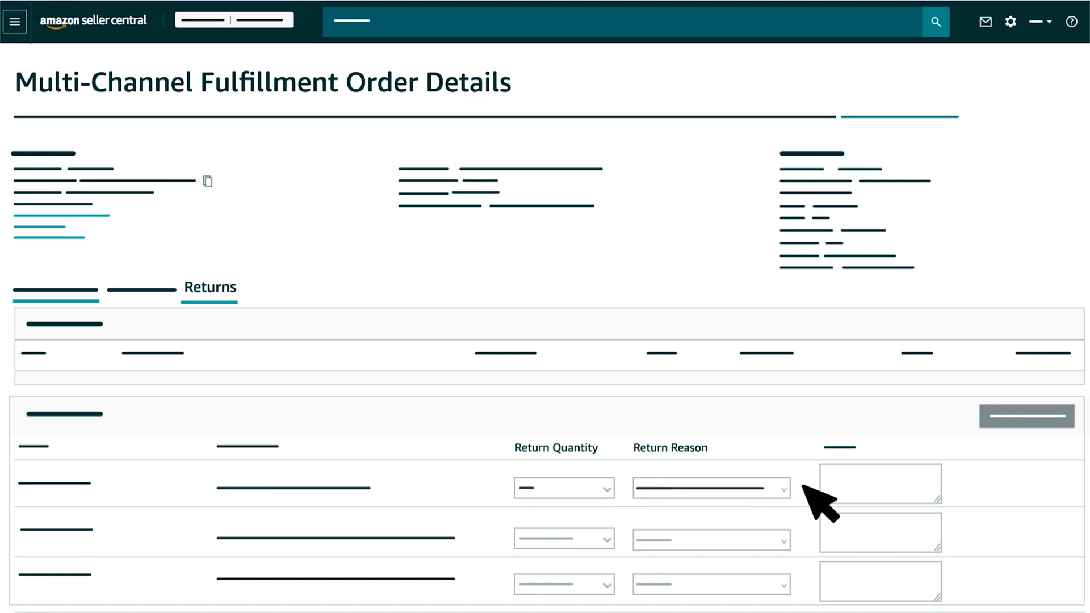
left_click(1026, 416)
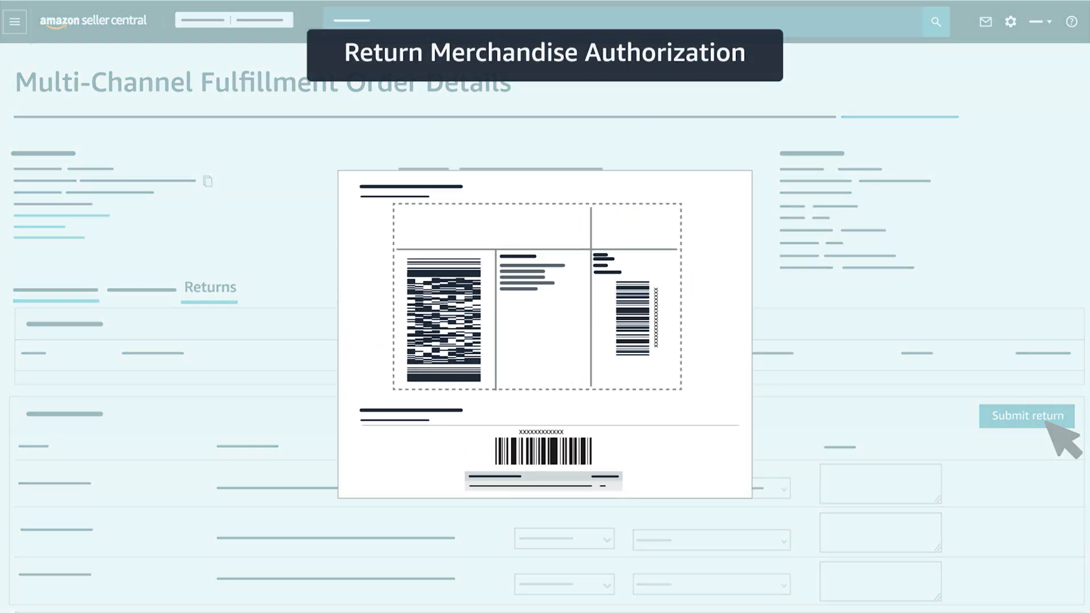
left_click(1026, 416)
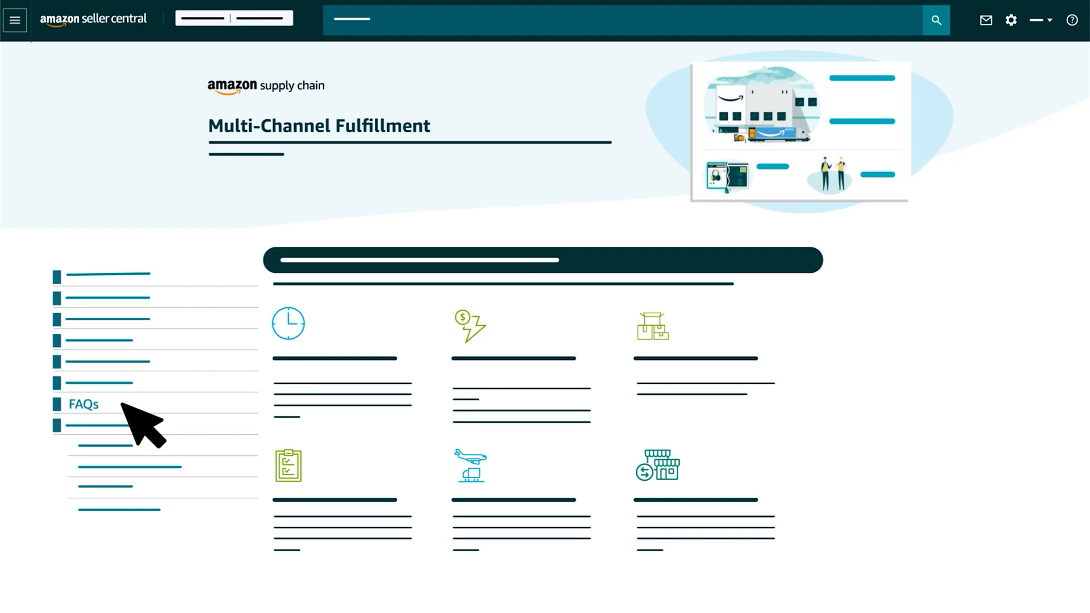
- Scroll to the FAQ topics: Getting Started, Shipping & Packaging, Returns & Reimbursements
scroll("down", 3)
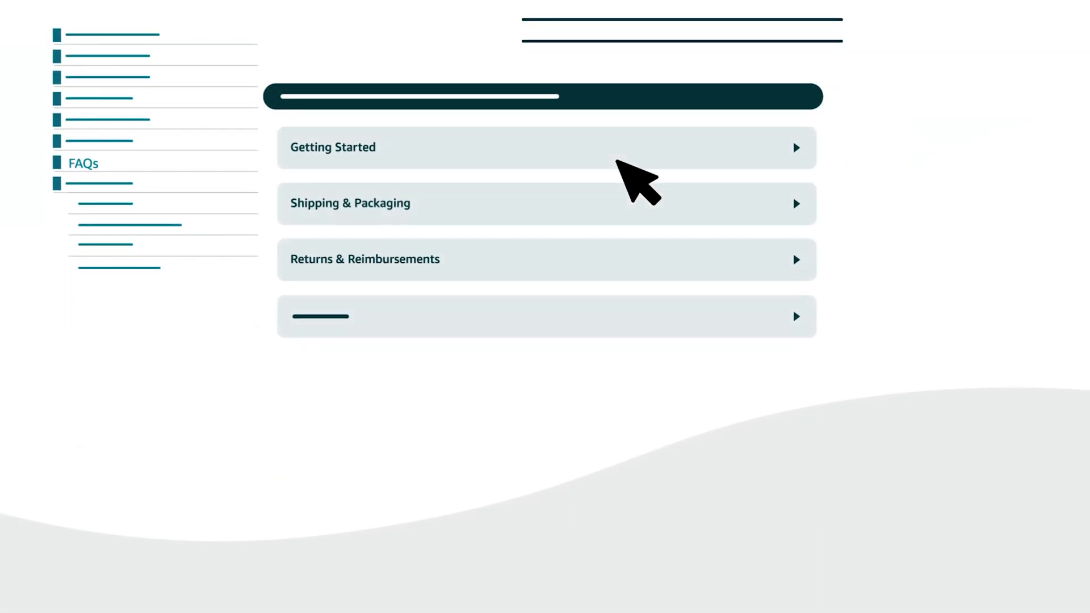
mouse_move(637, 282)
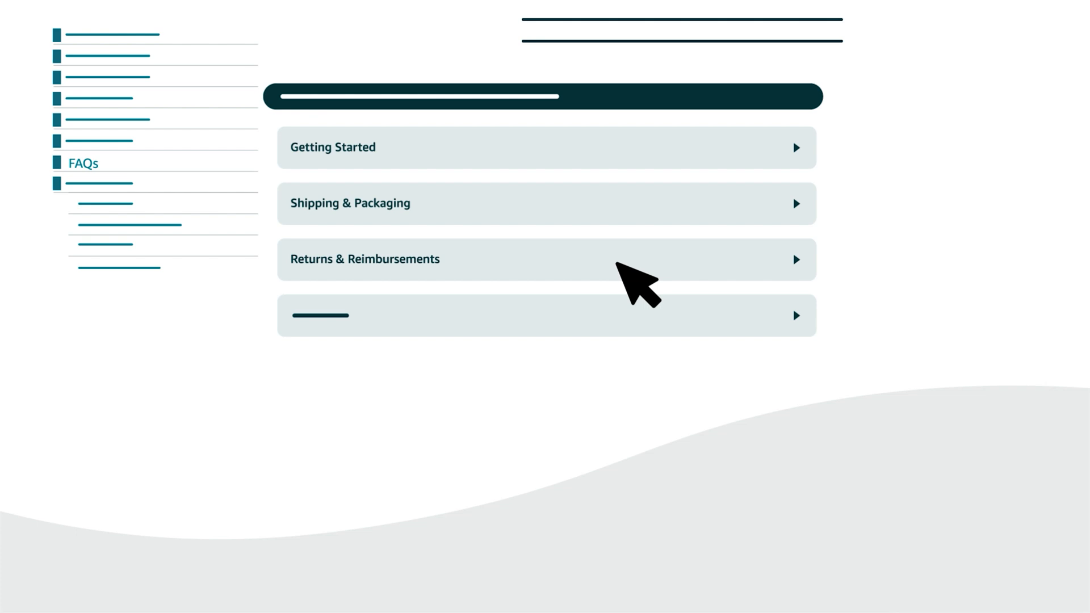